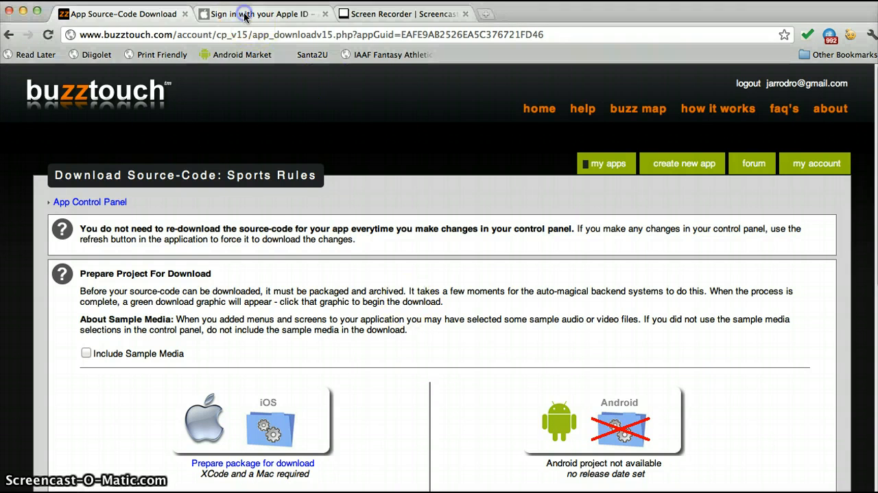
# Sign in to Apple Developer with the Apple ID password, reaching the iOS Dev Center home.
pyautogui.click(258, 14)
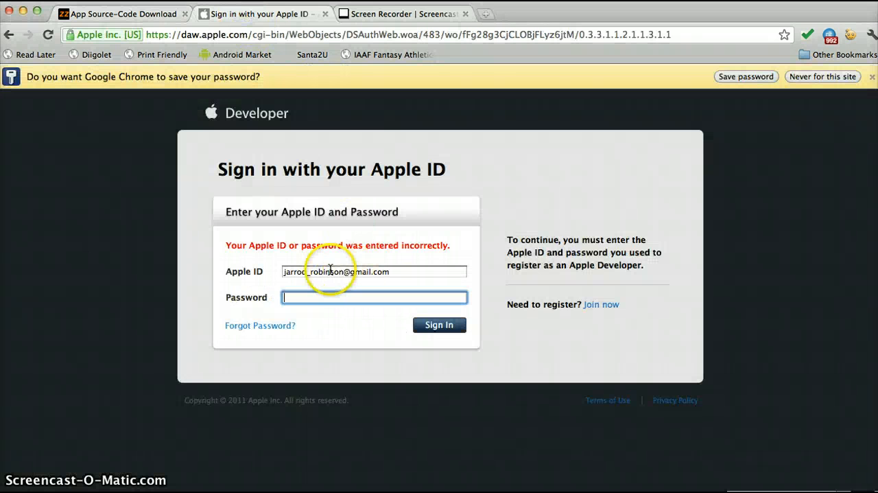
pyautogui.click(374, 272)
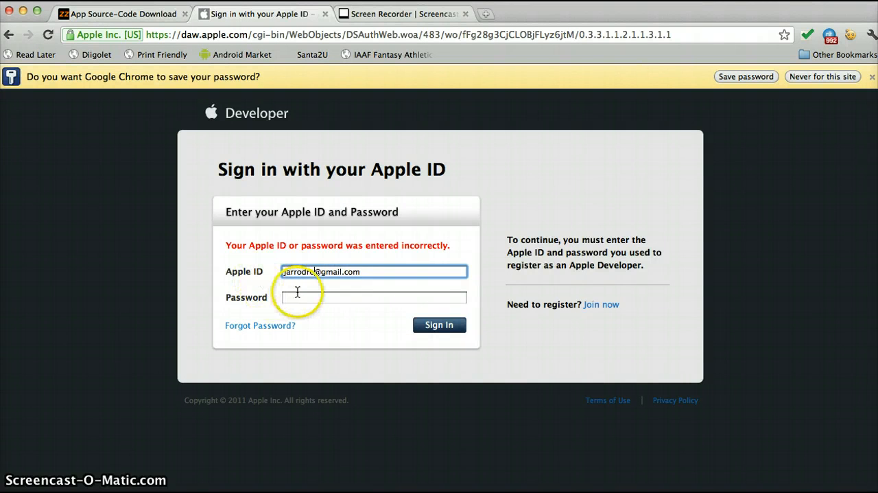
pyautogui.write('password')
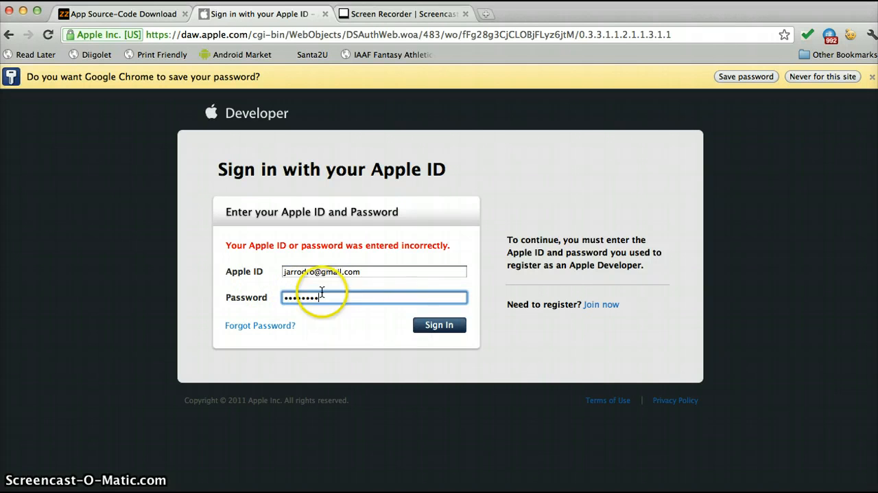
pyautogui.click(440, 326)
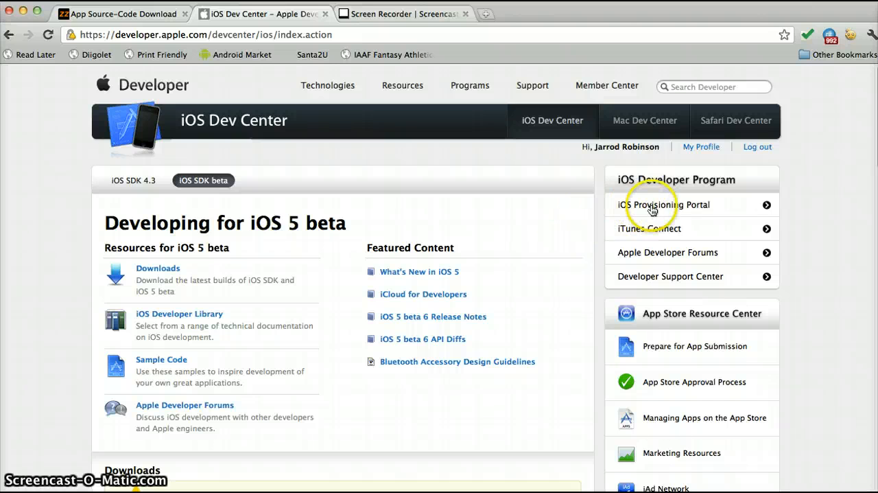
# Go from the Dev Center into the iOS Provisioning Portal's App IDs page.
pyautogui.click(664, 204)
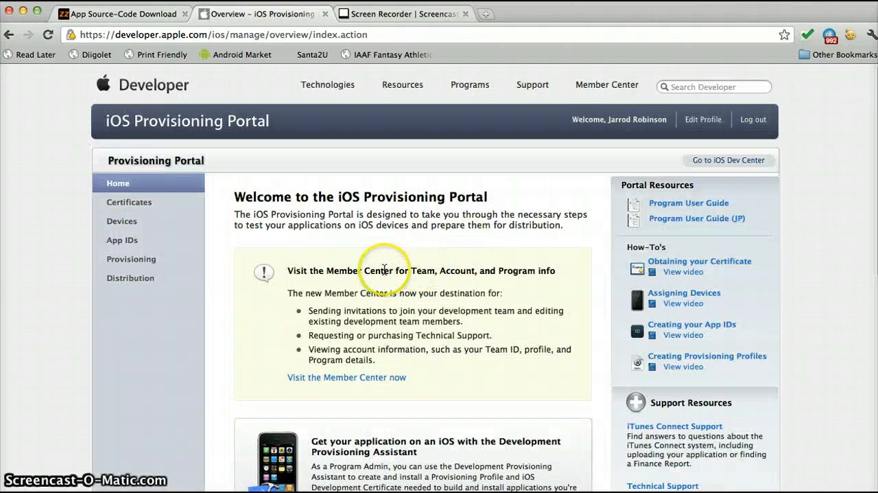
pyautogui.moveTo(363, 337)
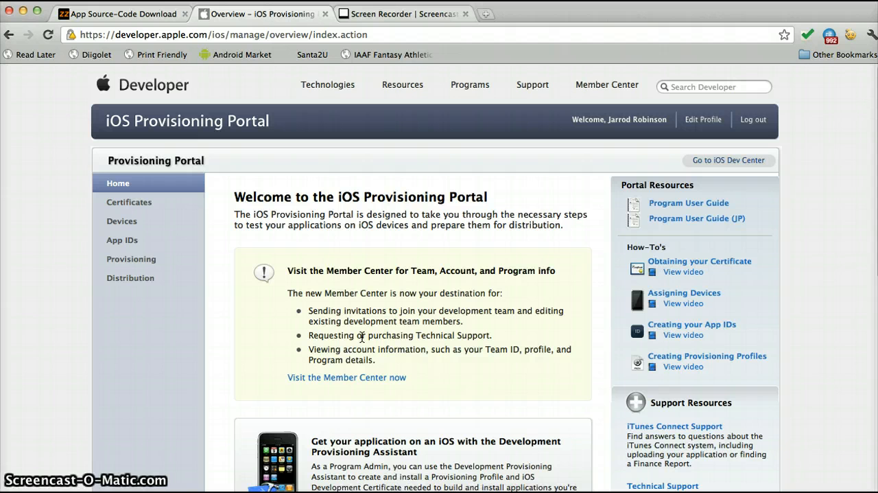
pyautogui.moveTo(122, 242)
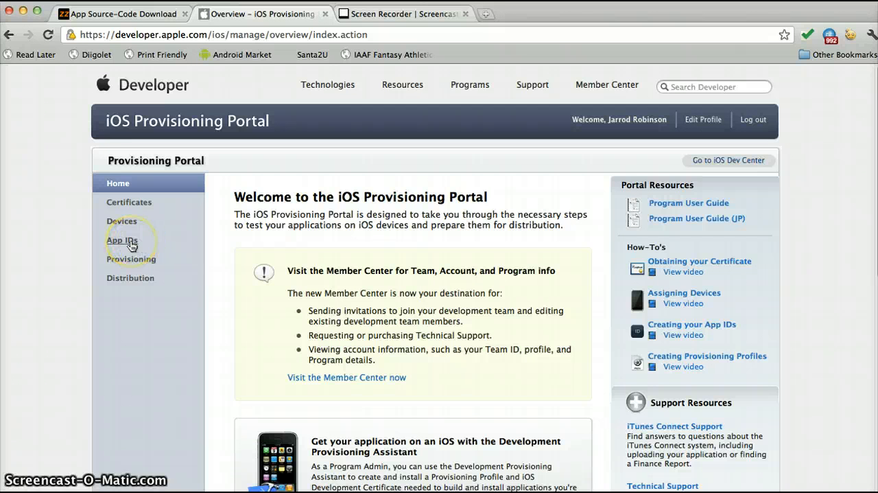
pyautogui.click(121, 240)
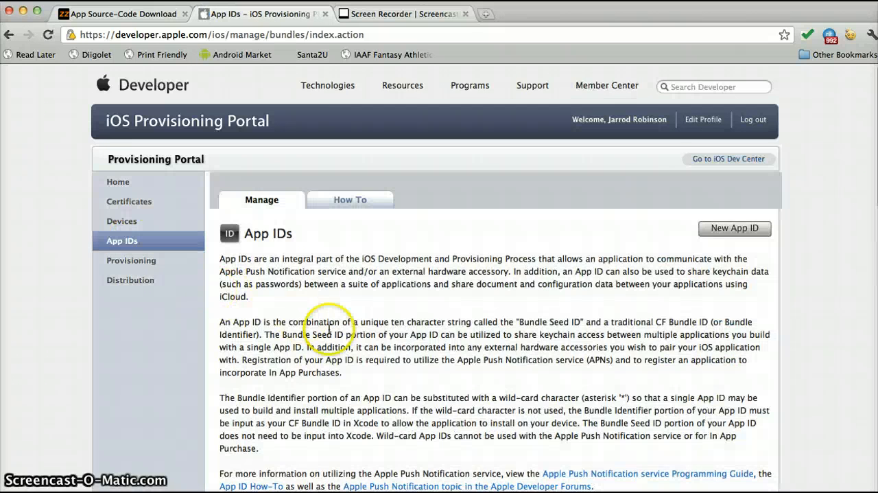
pyautogui.moveTo(515, 376)
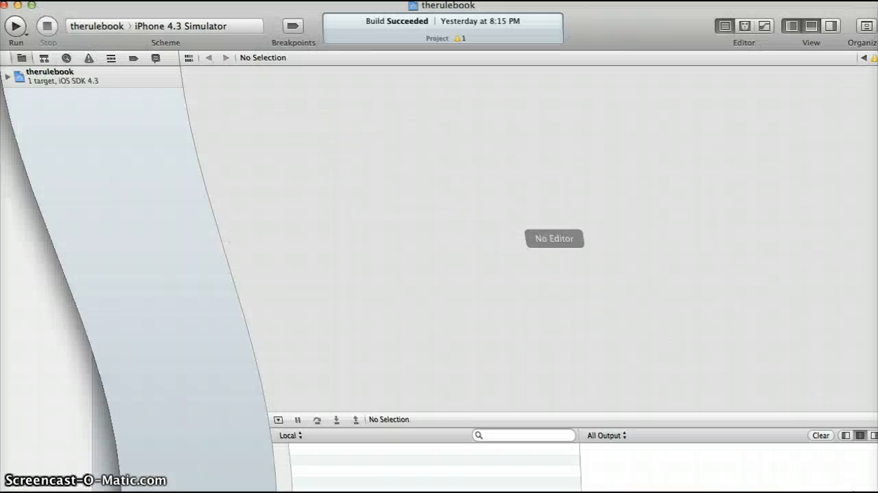
# Set the therulebook target's bundle identifier to com.thepegeek.sportsrule in the Summary settings.
pyautogui.click(44, 75)
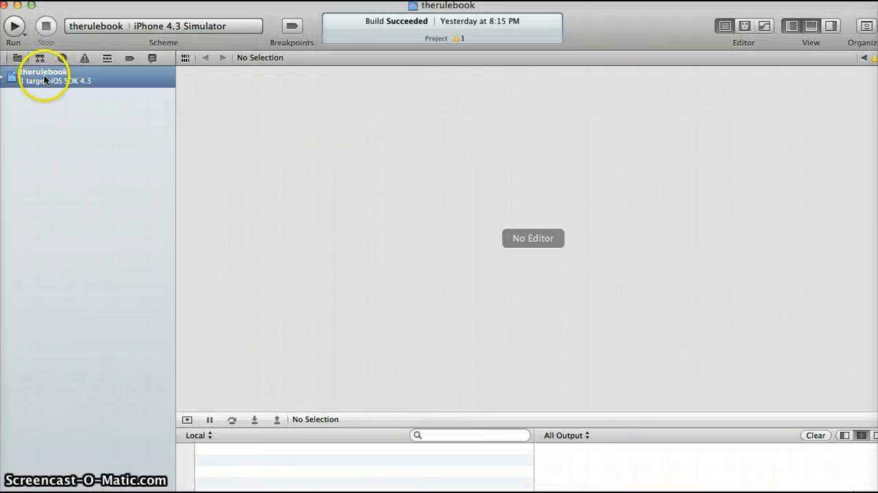
pyautogui.click(44, 75)
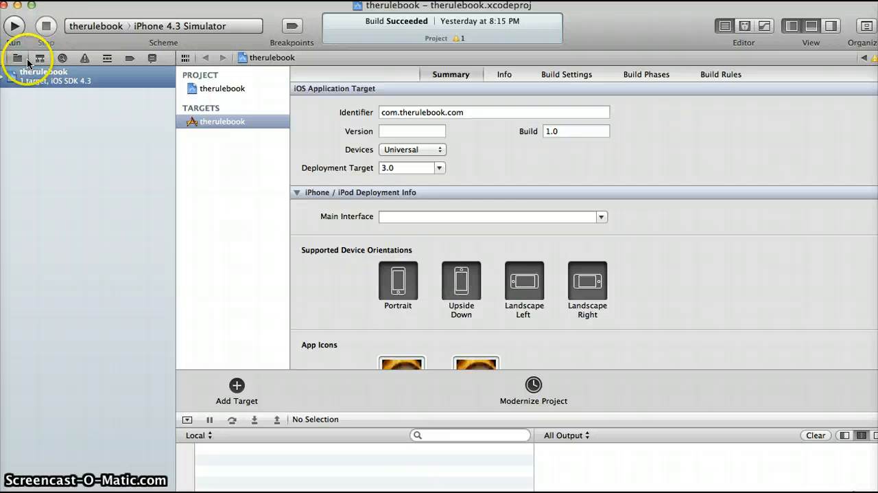
pyautogui.moveTo(516, 195)
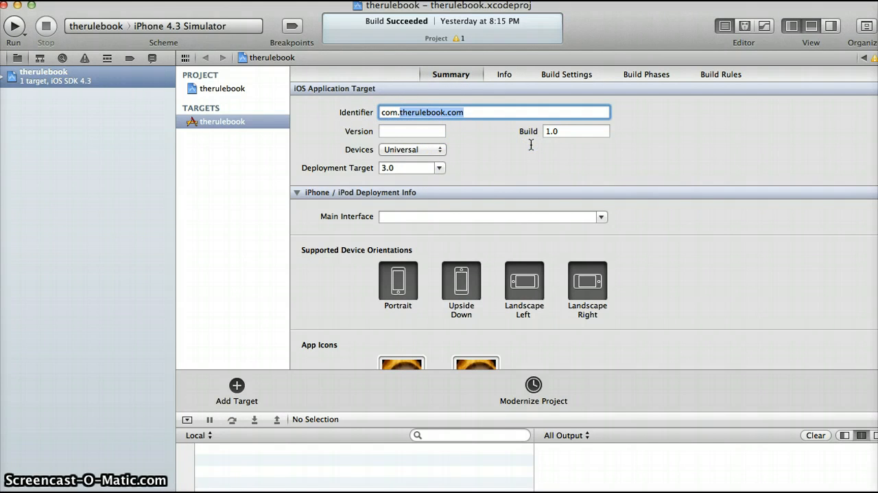
pyautogui.write('com.thepeg')
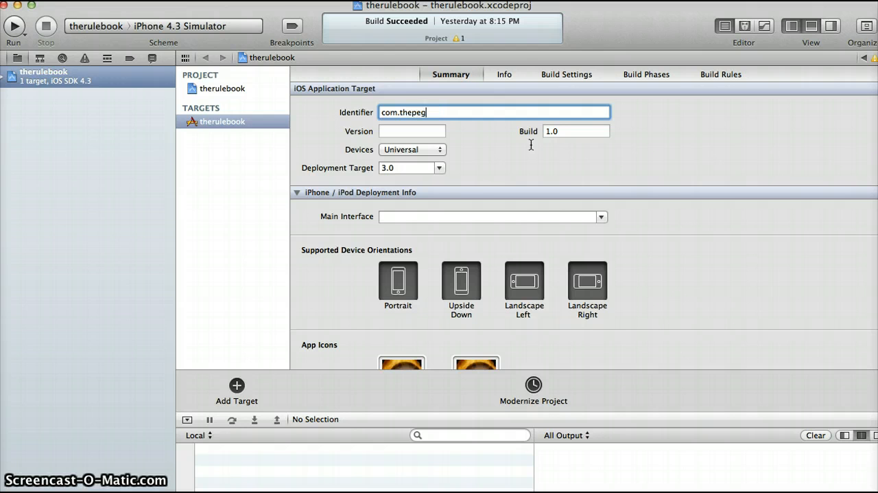
pyautogui.write('eek.')
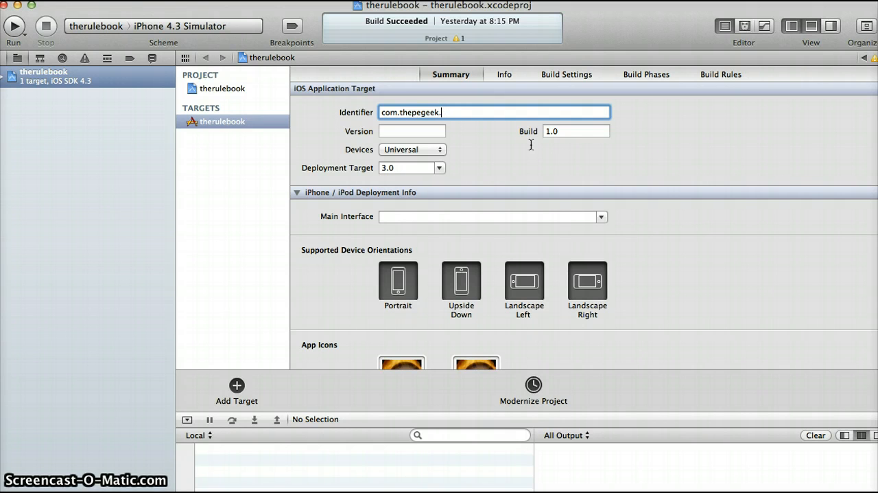
pyautogui.write('sports')
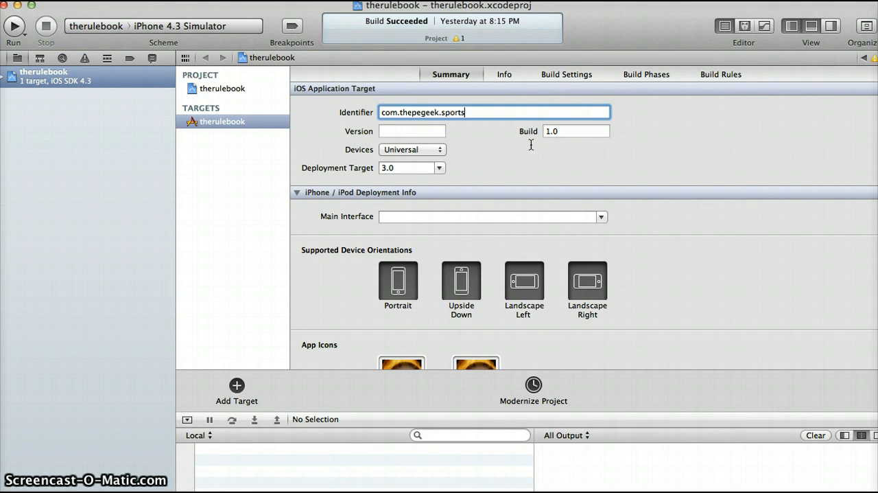
pyautogui.write('rule')
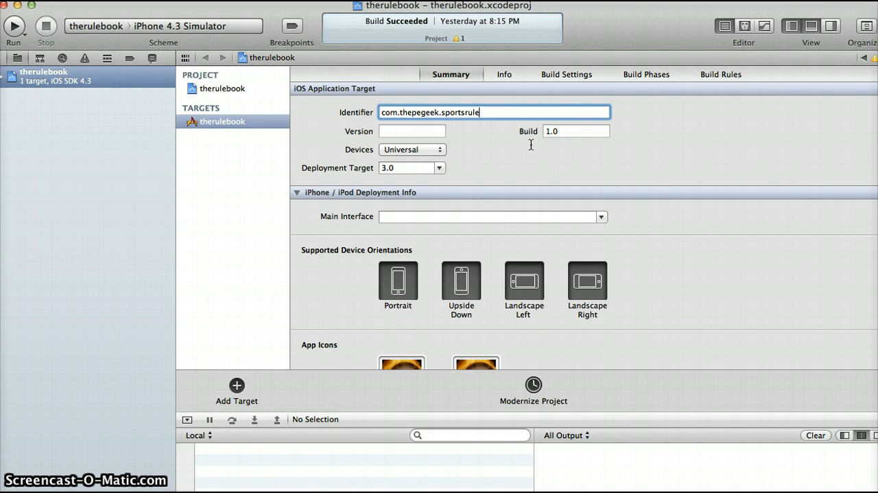
pyautogui.press('Backspace')
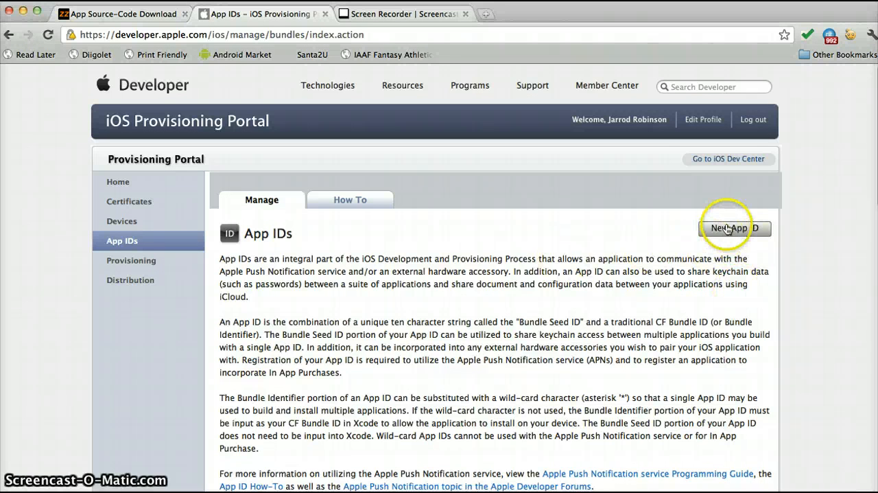
# Register a new App ID described as Rule Book with bundle identifier com.thepegeek.rulebook.
pyautogui.click(735, 228)
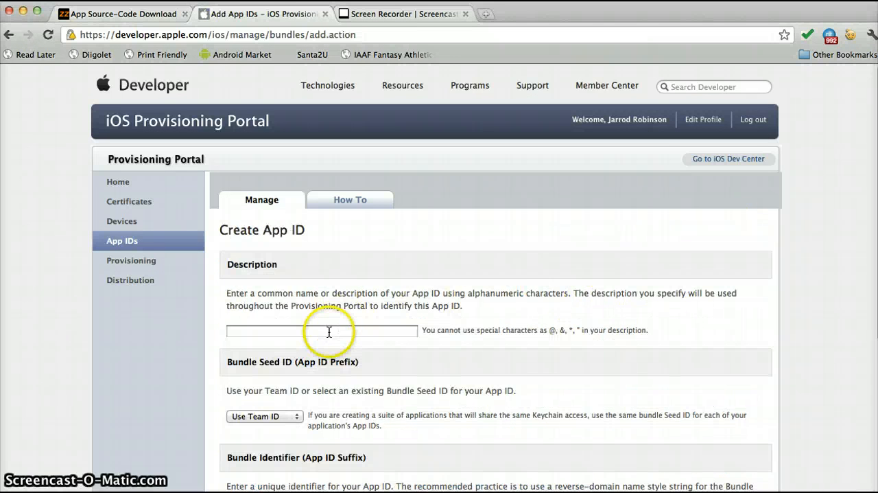
pyautogui.scroll(-3)
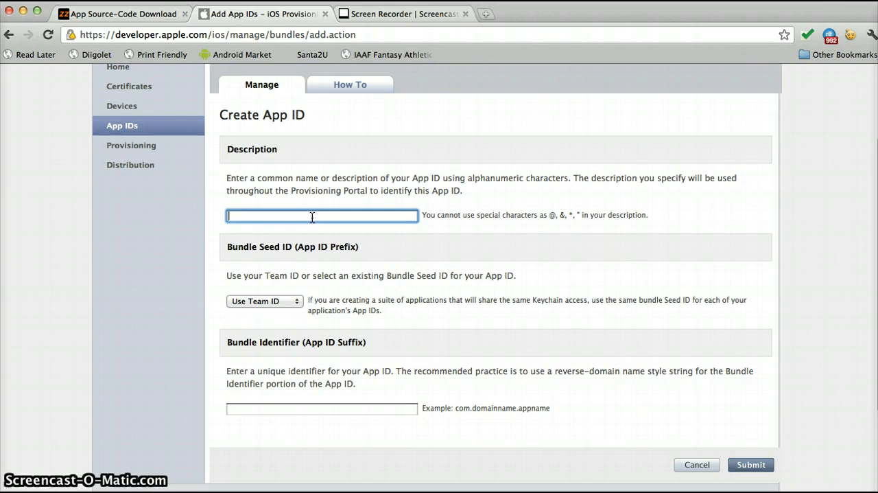
pyautogui.write('Rule Book')
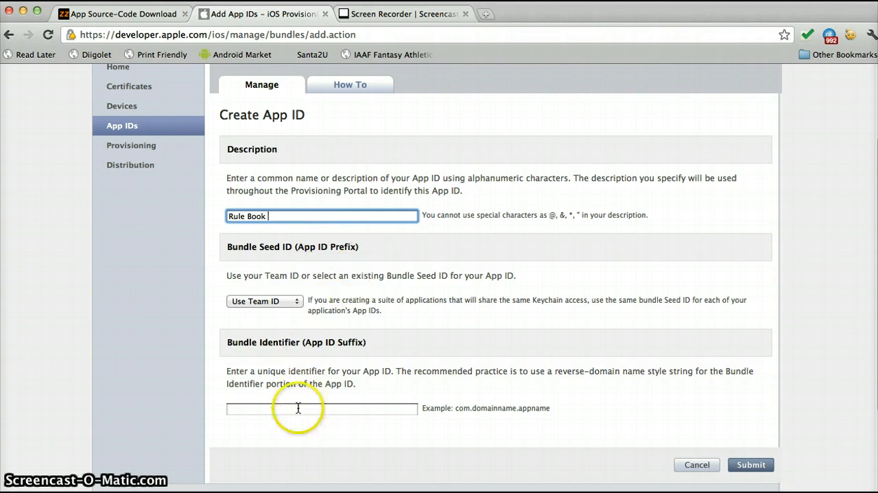
pyautogui.click(321, 409)
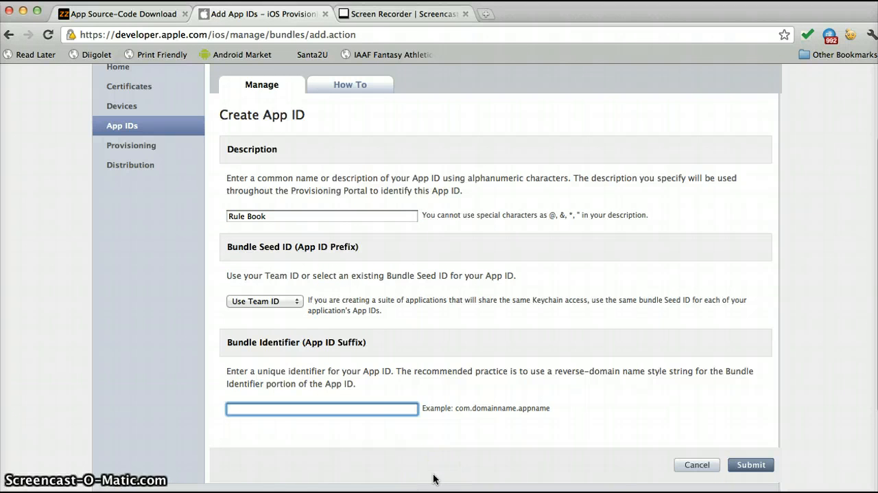
pyautogui.write('com.thepegeek.rulebook')
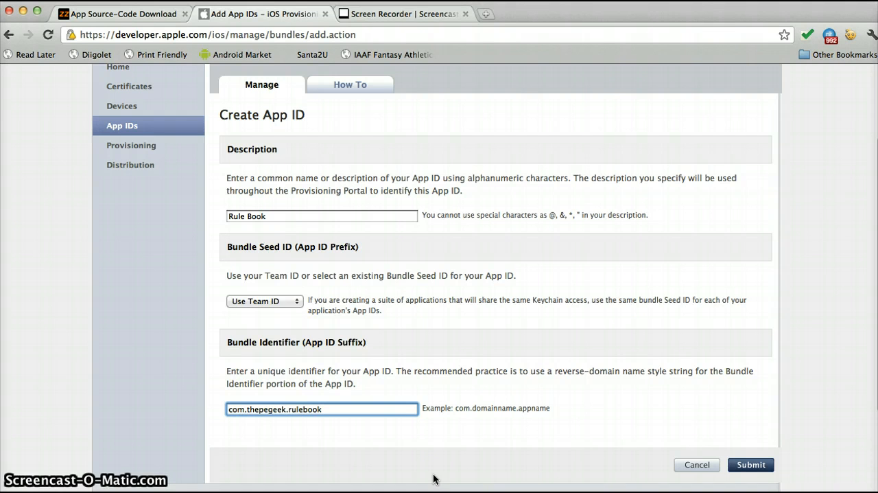
pyautogui.click(751, 464)
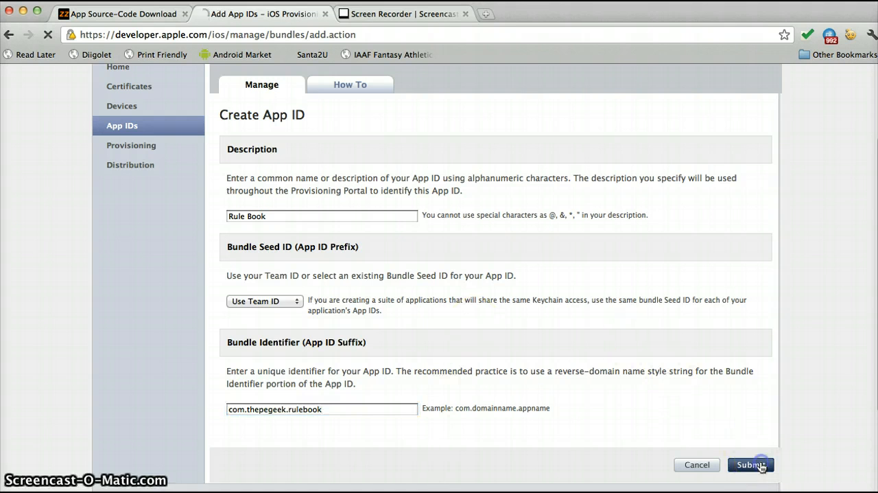
pyautogui.click(750, 464)
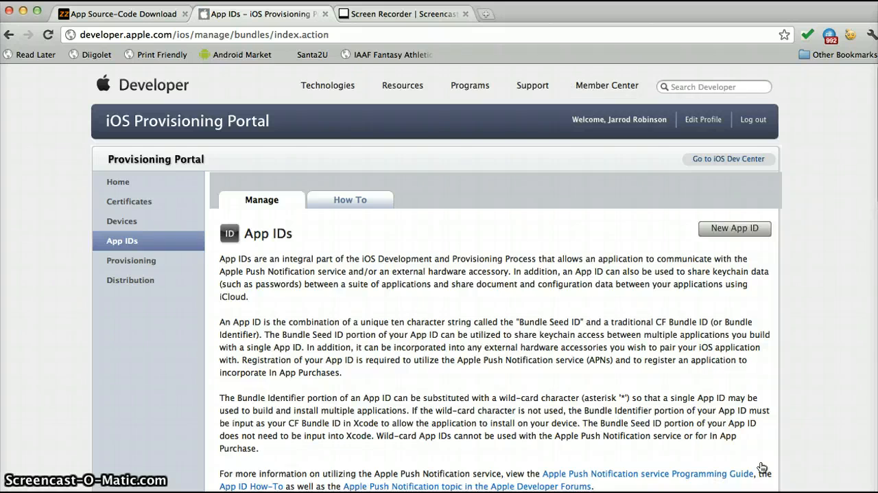
pyautogui.scroll(-3)
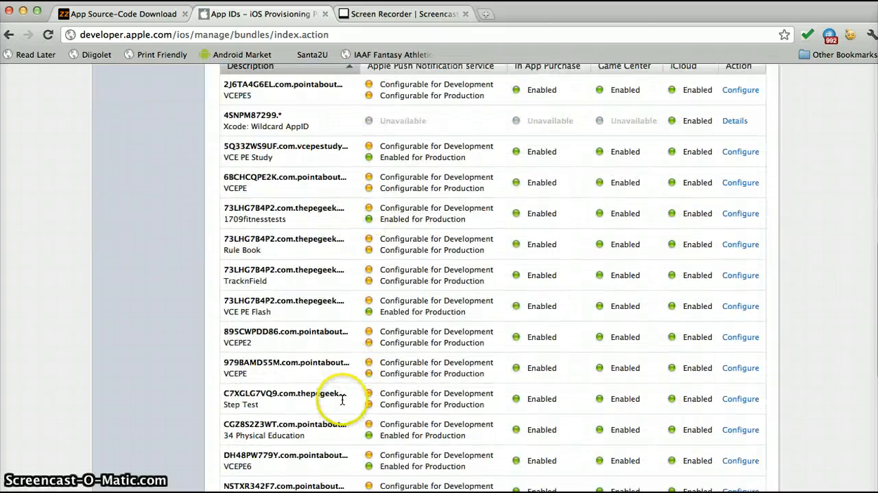
pyautogui.scroll(-3)
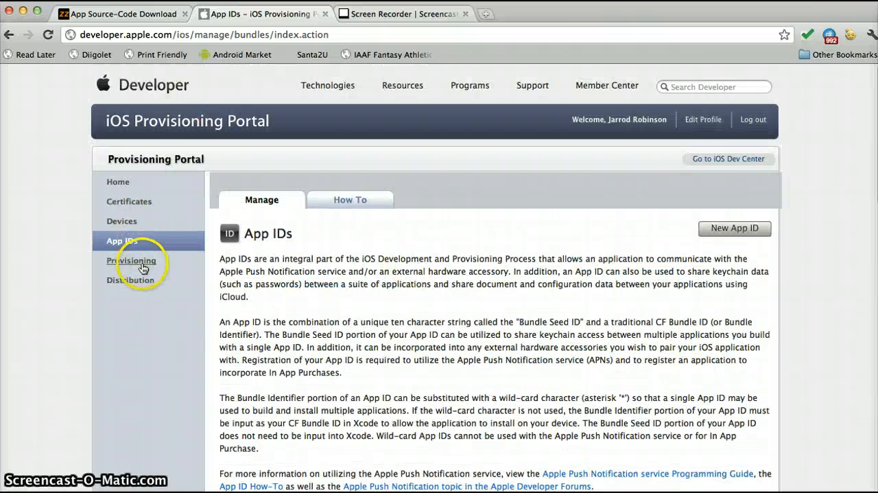
# Start a new profile from the Distribution provisioning profiles list.
pyautogui.click(132, 260)
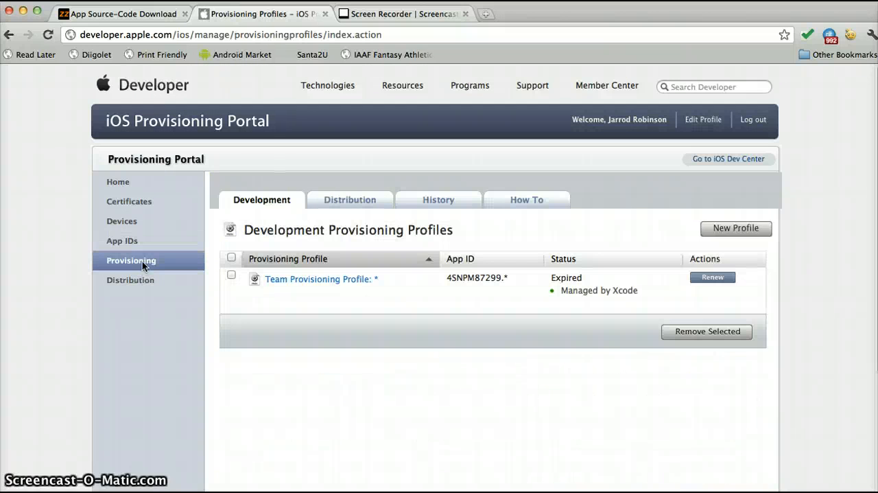
pyautogui.moveTo(350, 205)
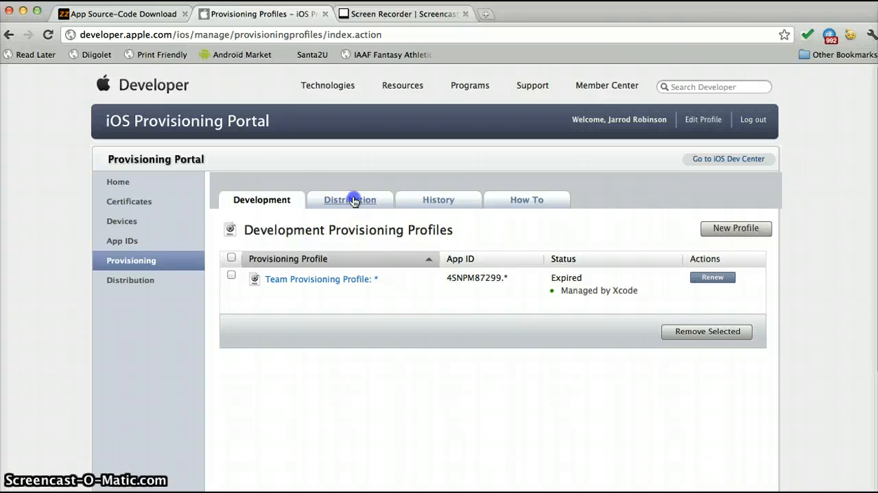
pyautogui.click(349, 200)
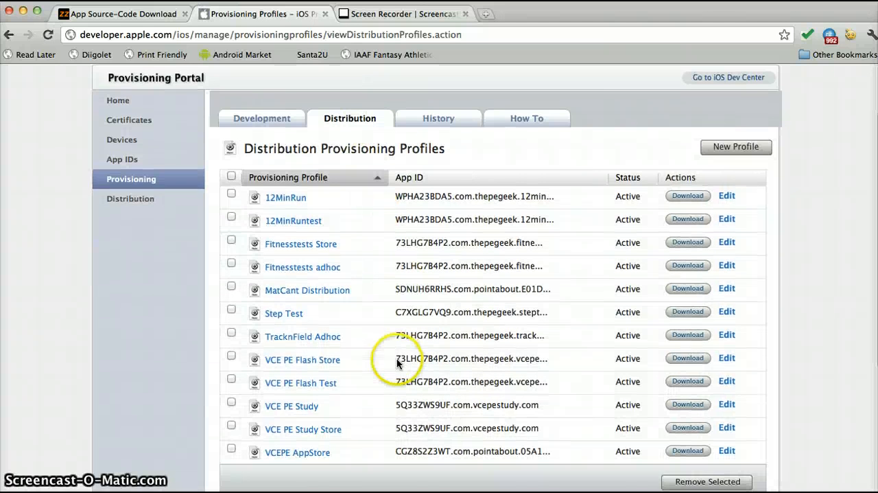
pyautogui.click(736, 145)
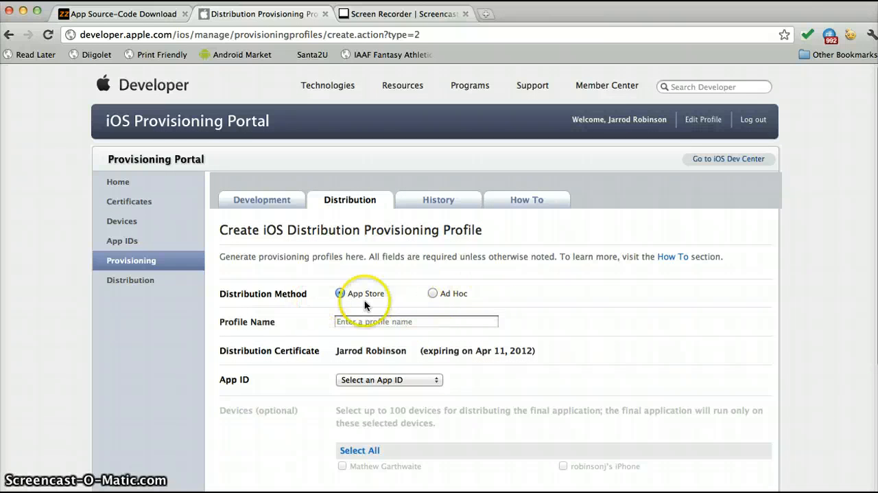
pyautogui.moveTo(389, 277)
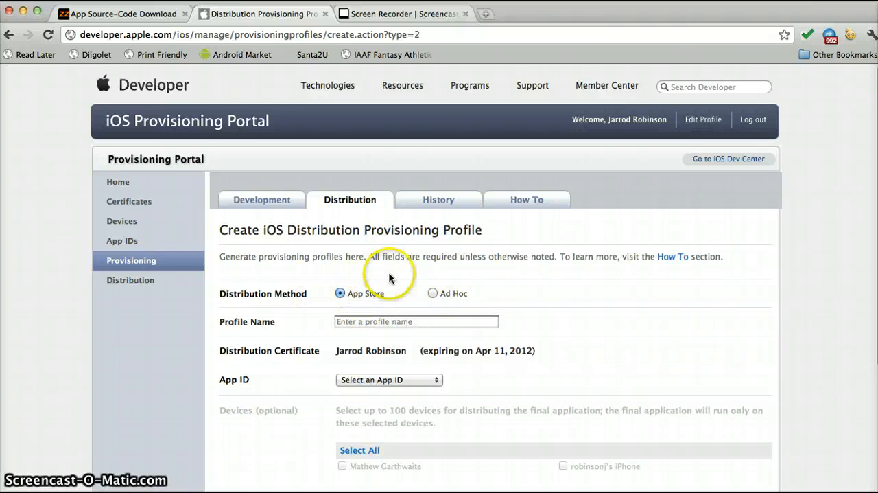
pyautogui.moveTo(437, 296)
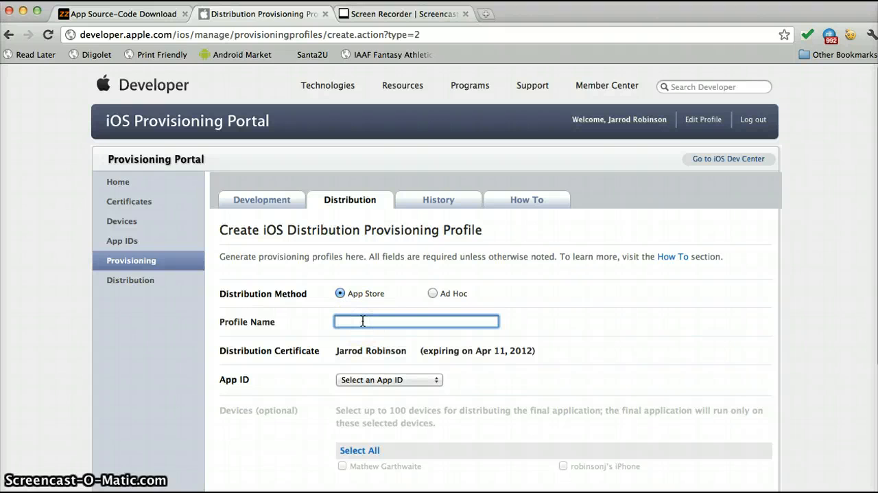
# Name the profile Rule Book App Store, assign the Rule Book App ID and submit it.
pyautogui.write('Sp')
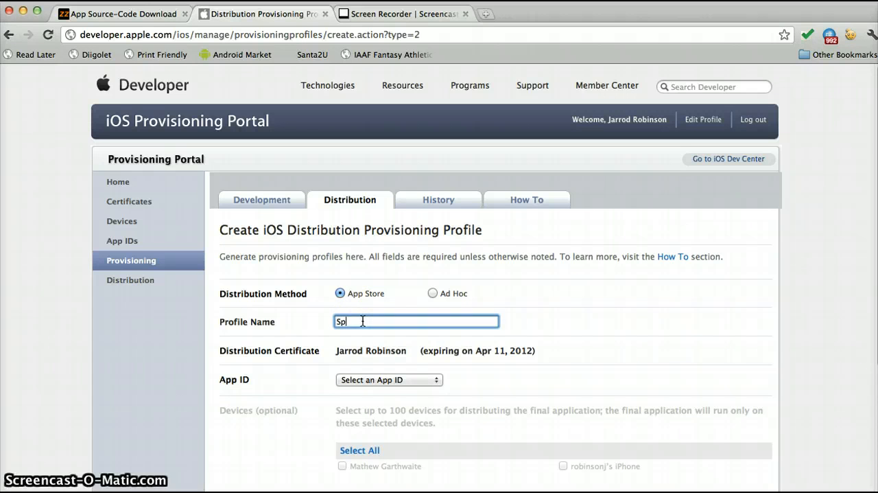
pyautogui.write('Rule Book')
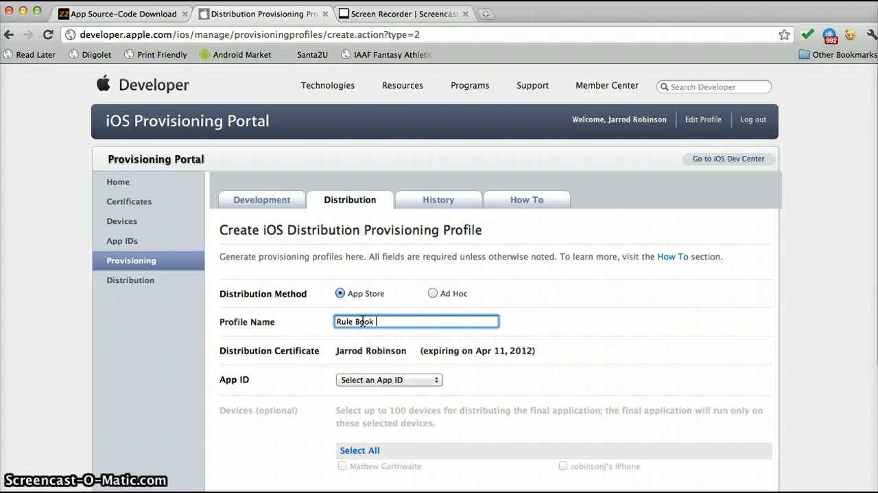
pyautogui.write('App Store')
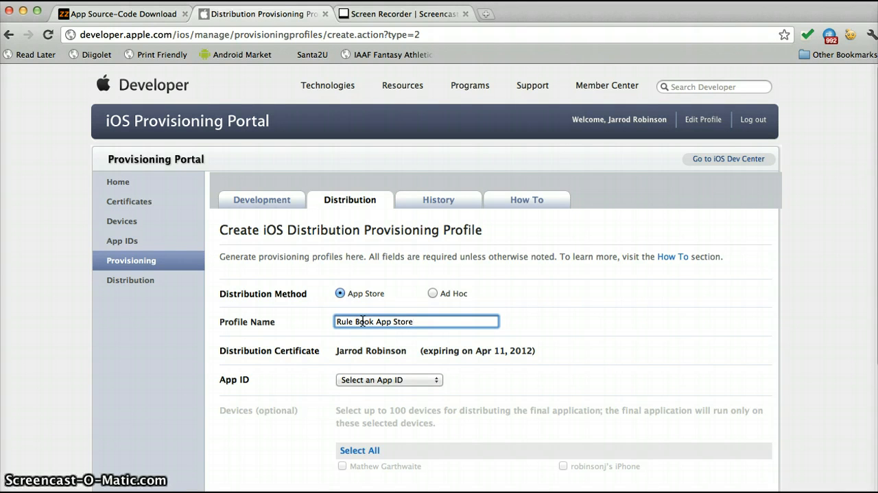
pyautogui.moveTo(414, 379)
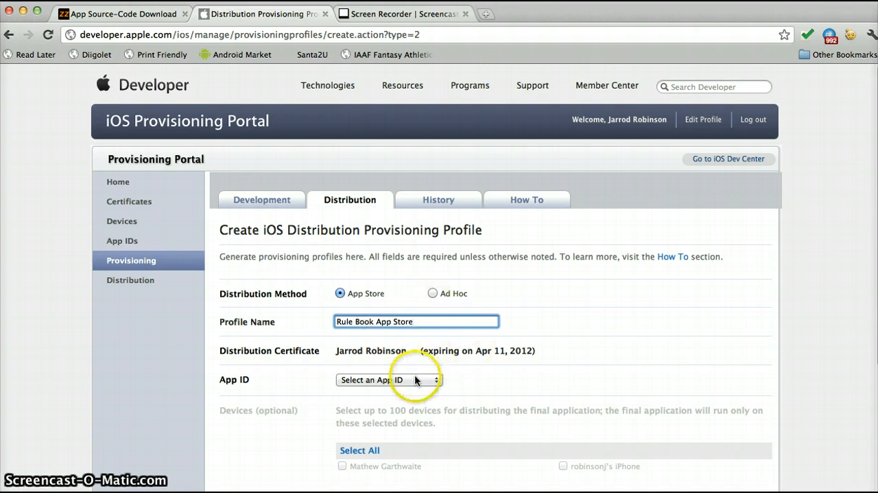
pyautogui.click(390, 378)
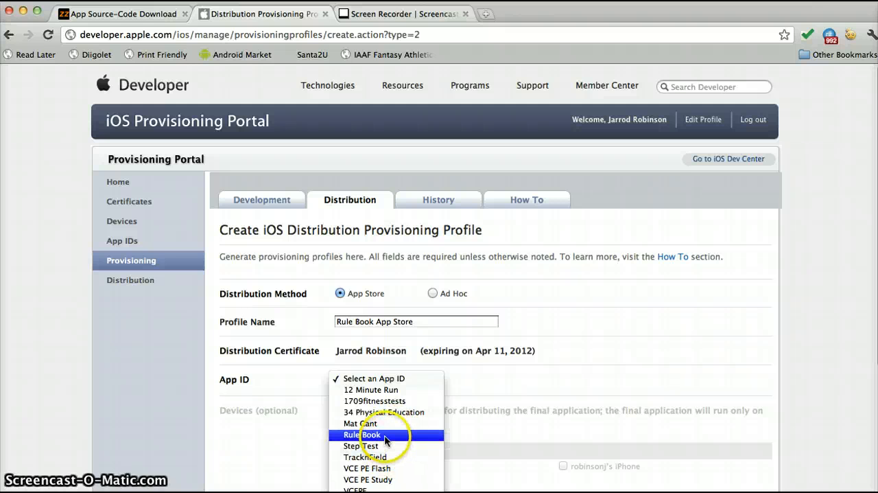
pyautogui.click(362, 433)
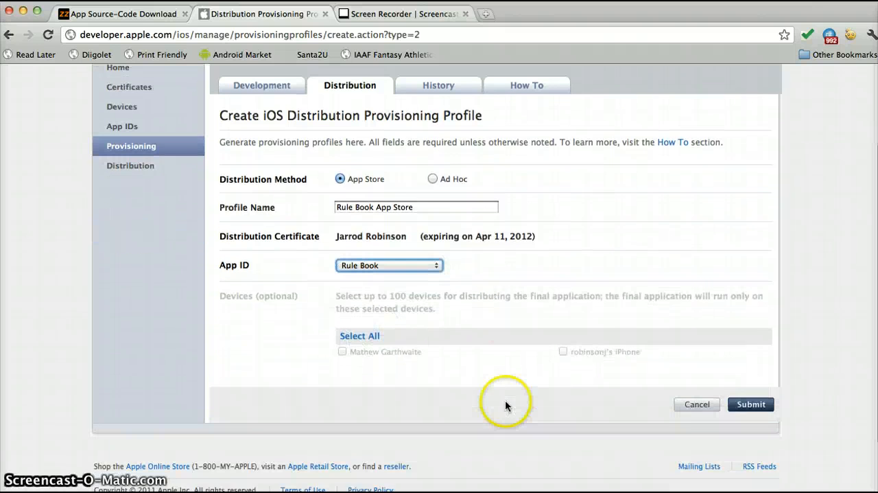
pyautogui.click(751, 403)
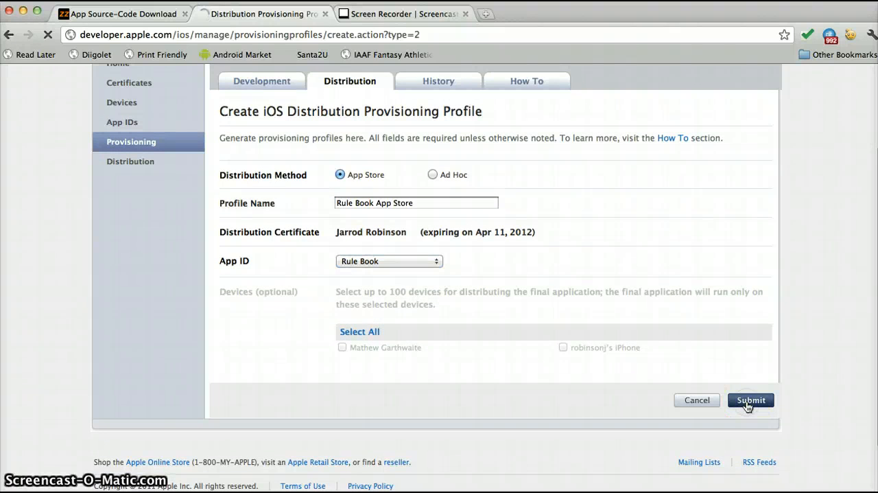
pyautogui.click(751, 401)
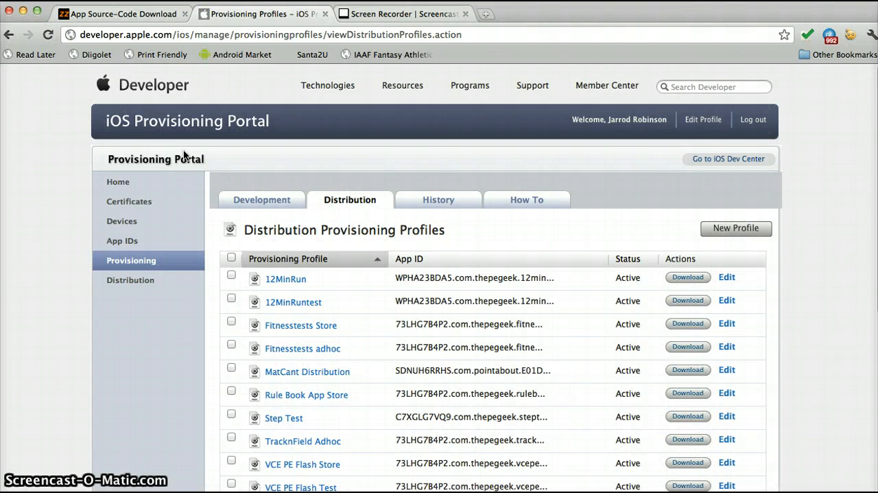
# Reveal the downloaded .mobileprovision profile in Finder's Downloads folder.
pyautogui.scroll(-3)
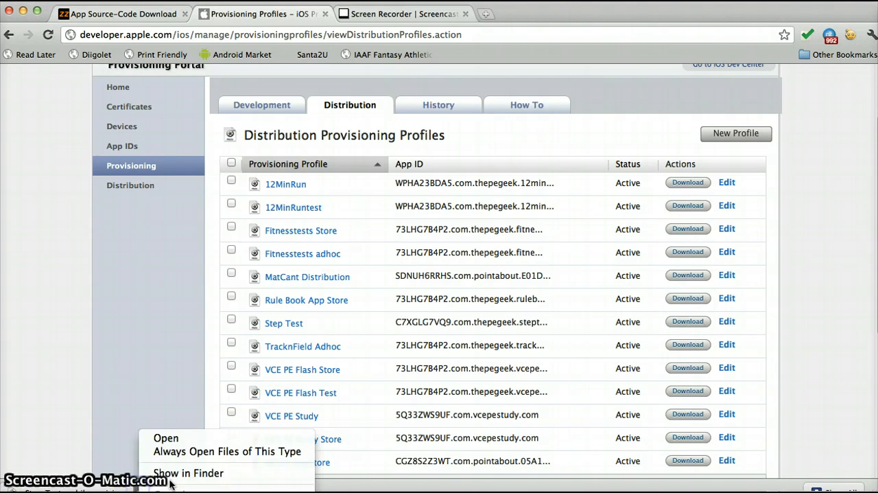
pyautogui.click(188, 472)
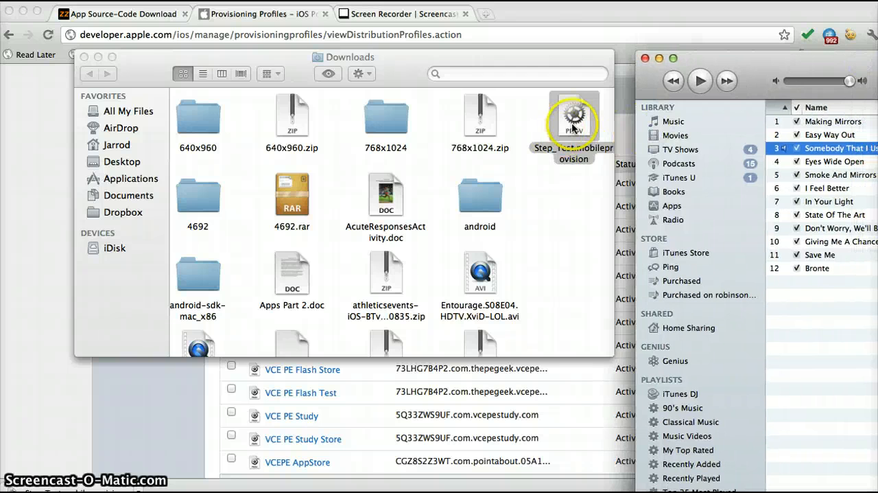
# Install Step_Test.mobileprovision via iTunes, replacing the existing copy.
pyautogui.moveTo(574, 117); pyautogui.dragTo(672, 165)
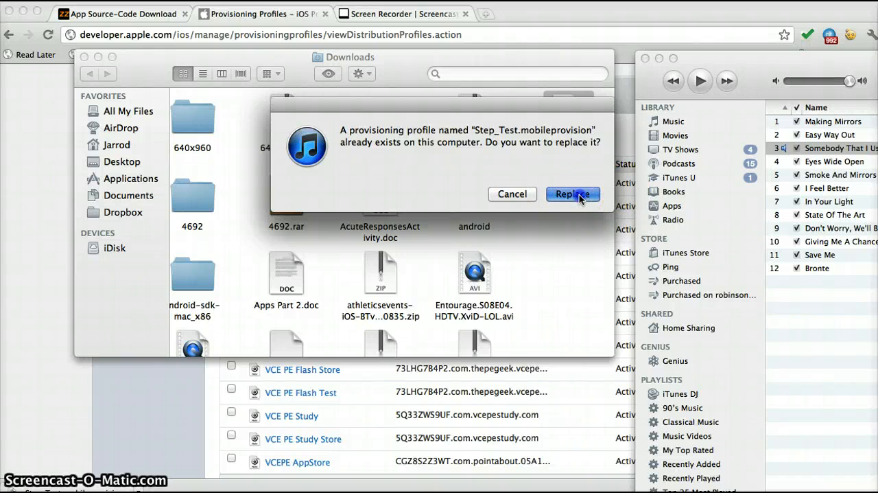
pyautogui.click(573, 193)
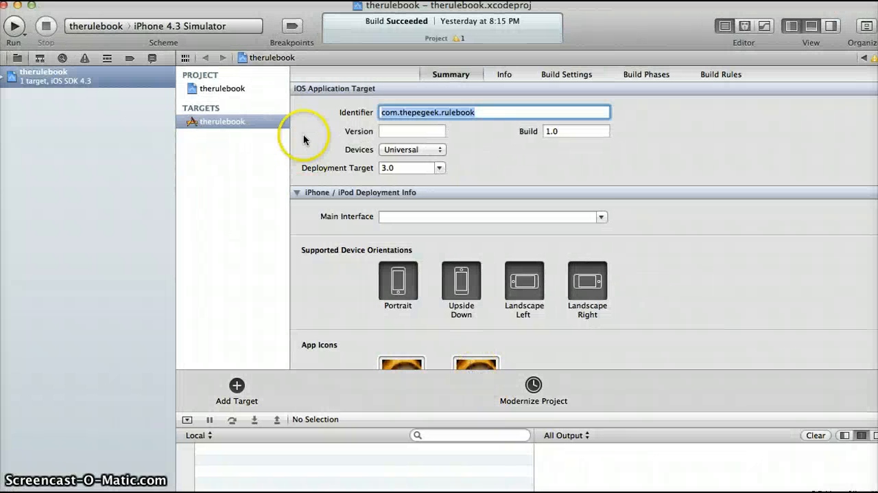
pyautogui.moveTo(85, 89)
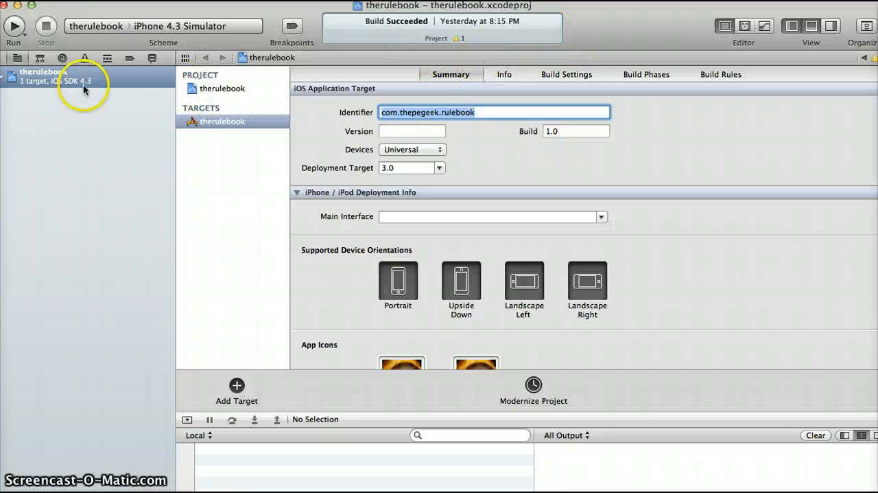
pyautogui.moveTo(579, 71)
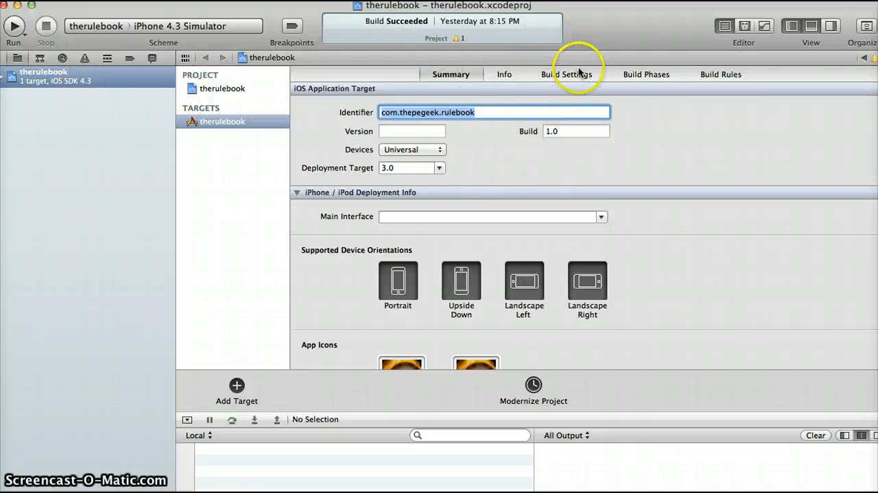
# Inspect the Code Signing Identity choices in Build Settings and leave it as Don't Code Sign.
pyautogui.click(565, 74)
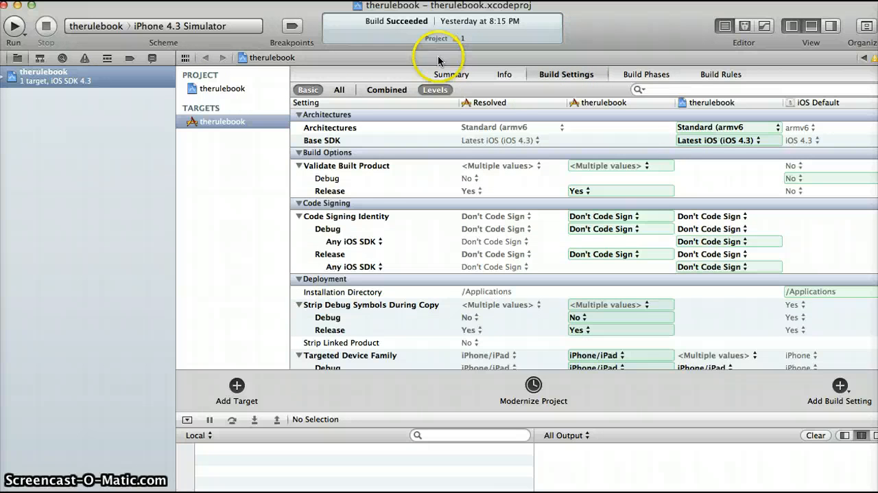
pyautogui.moveTo(518, 234)
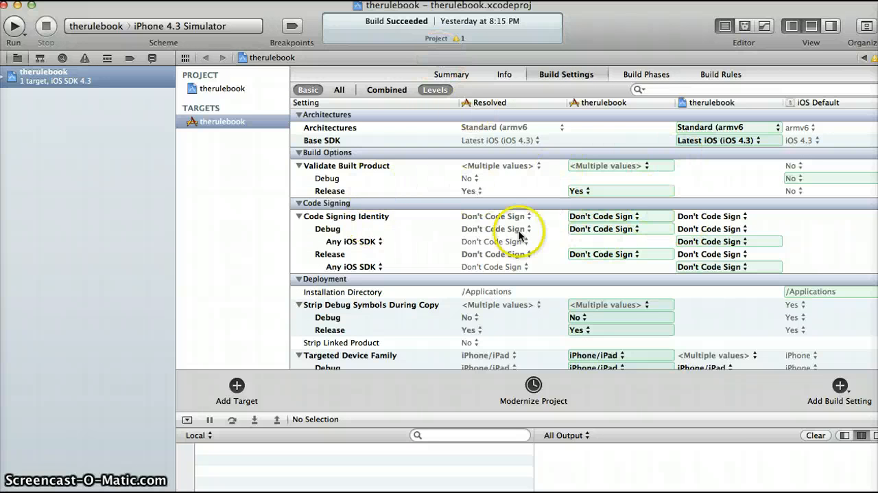
pyautogui.moveTo(643, 217)
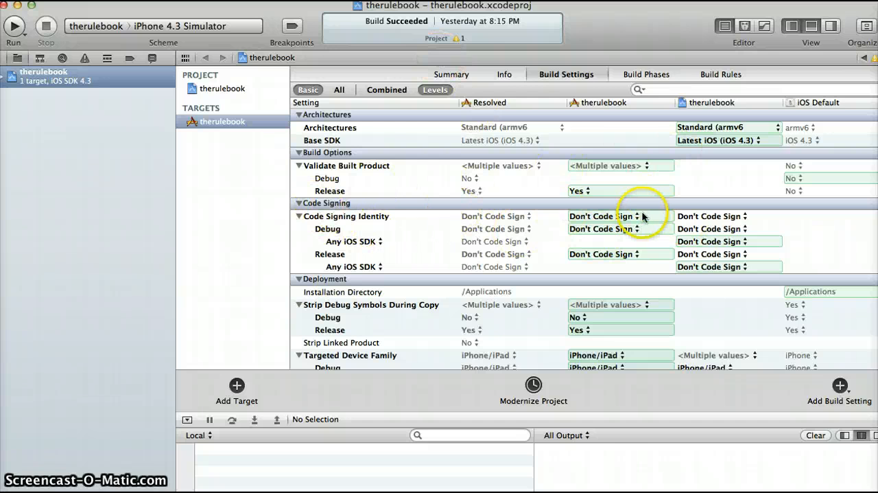
pyautogui.click(620, 215)
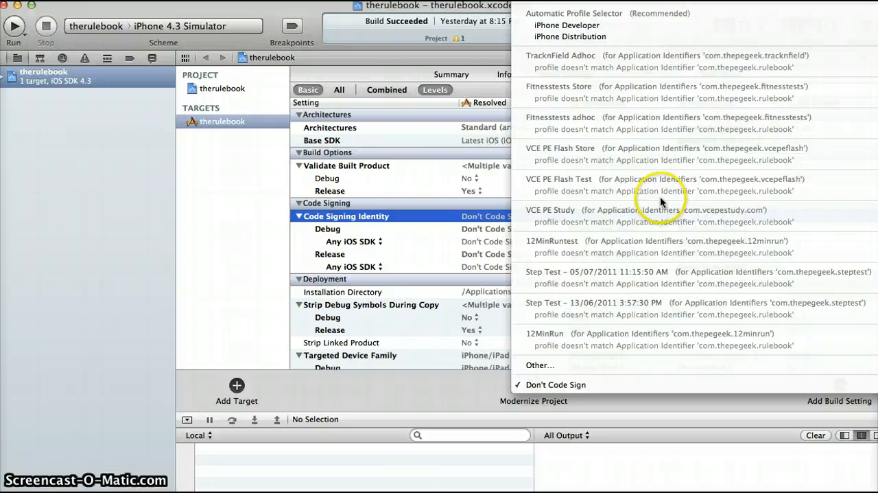
pyautogui.moveTo(615, 62)
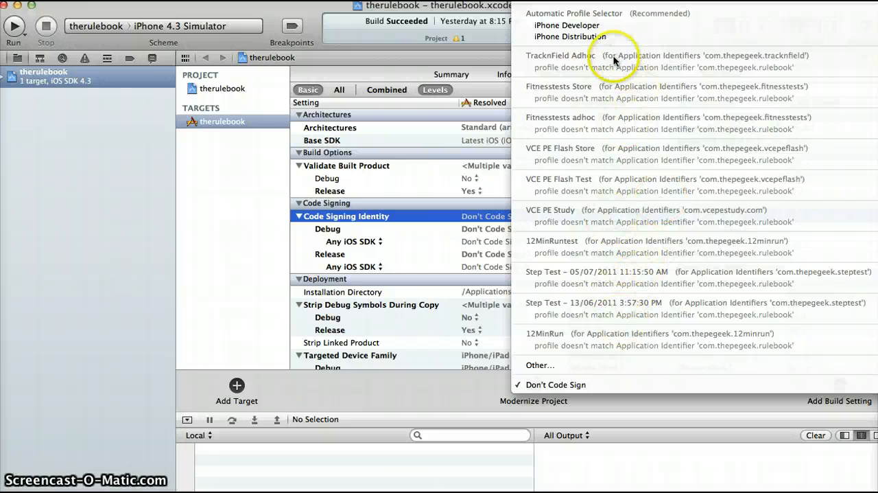
pyautogui.moveTo(470, 244)
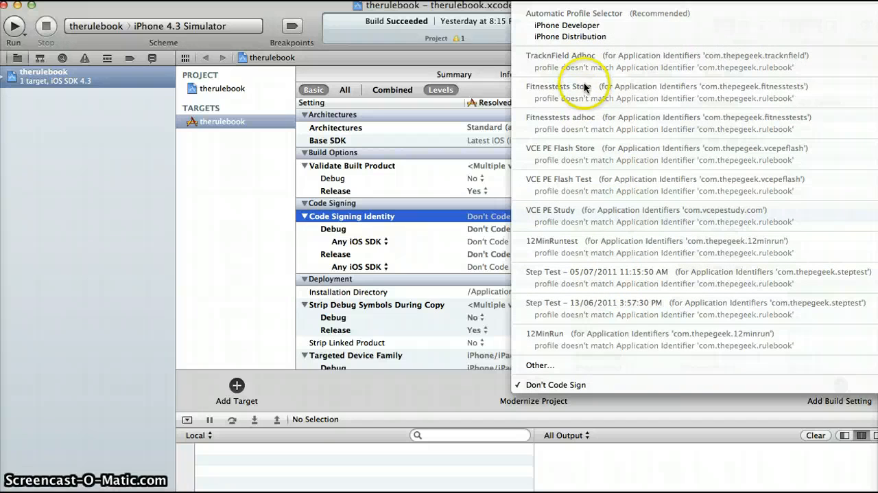
pyautogui.moveTo(542, 364)
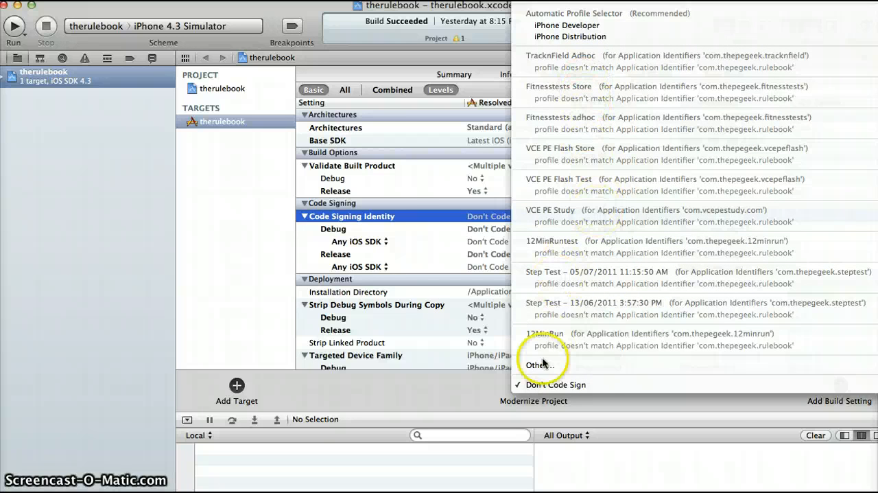
pyautogui.click(556, 384)
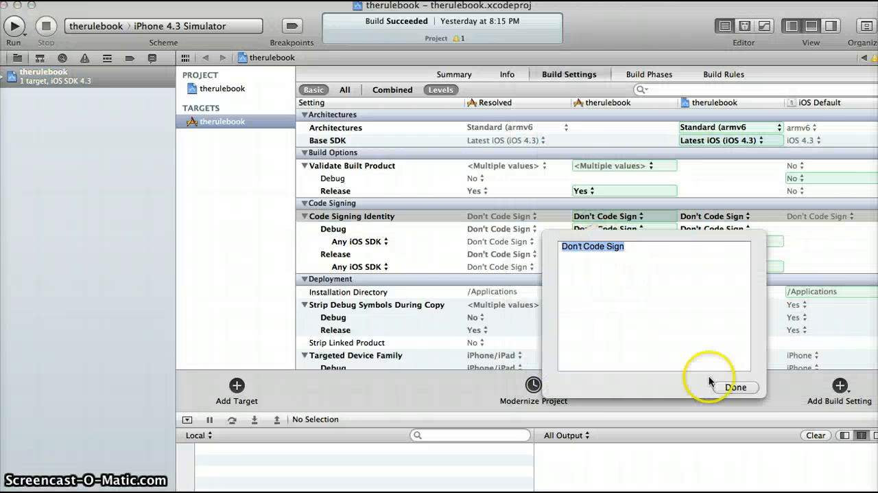
pyautogui.click(736, 387)
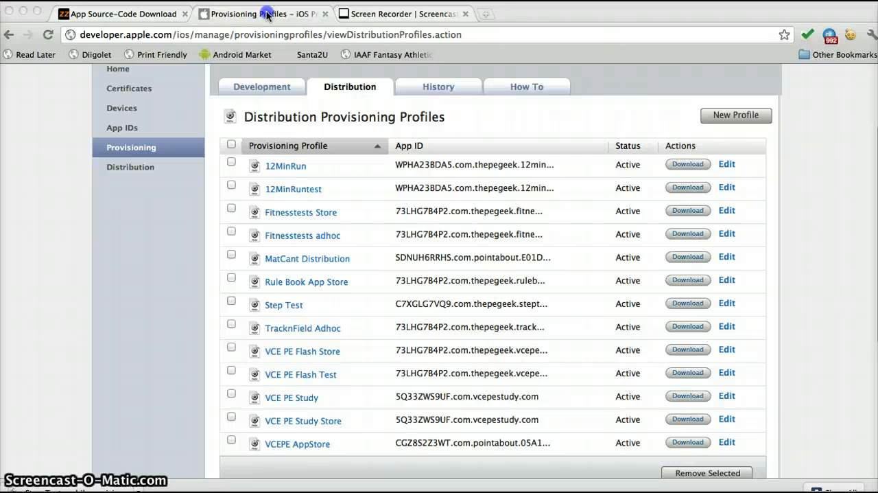
pyautogui.moveTo(625, 304)
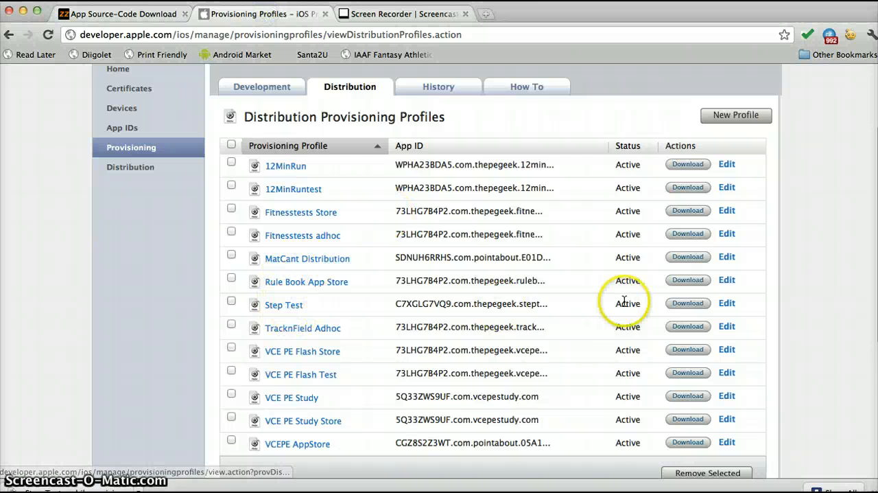
pyautogui.moveTo(307, 281)
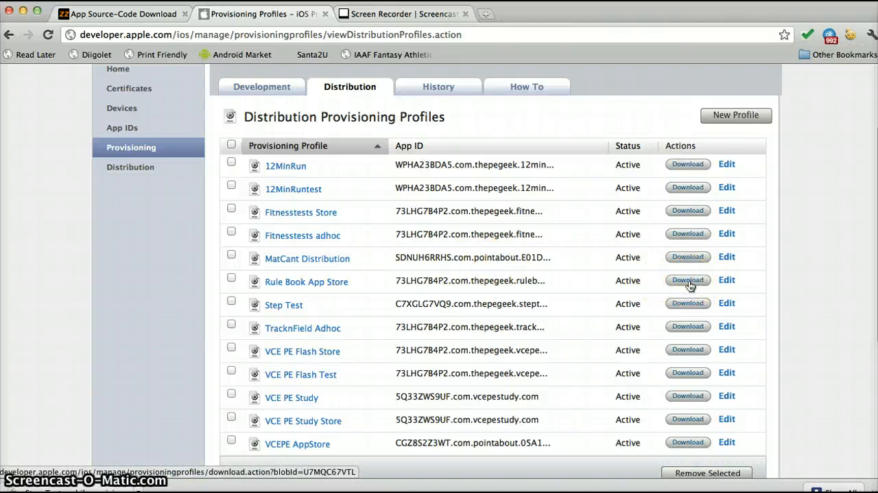
# Download the Rule Book App Store profile and install it, replacing the existing copy.
pyautogui.click(687, 280)
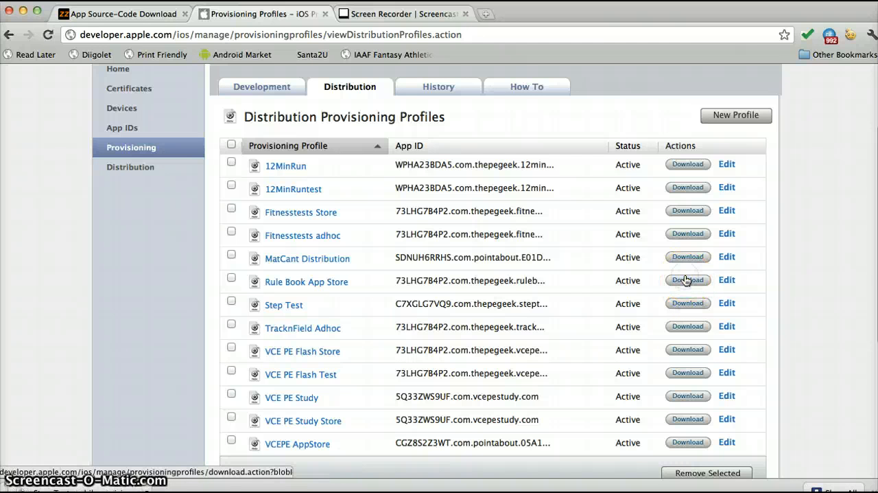
pyautogui.scroll(-3)
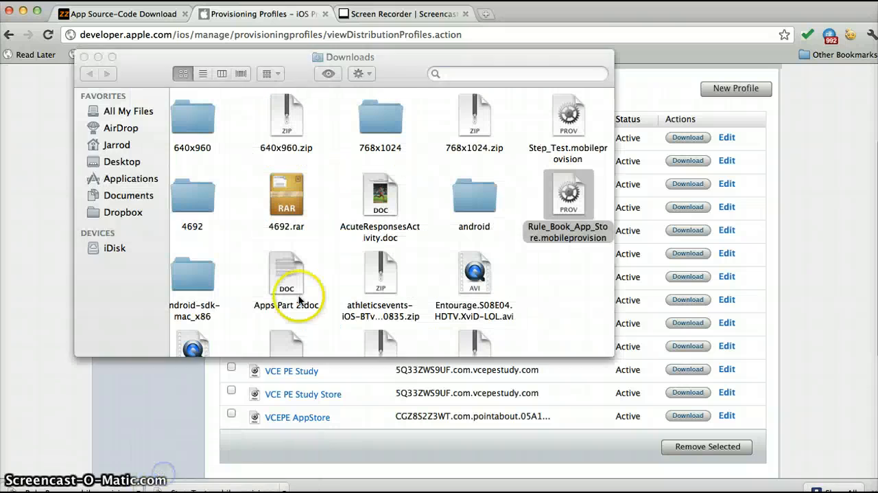
pyautogui.click(568, 194)
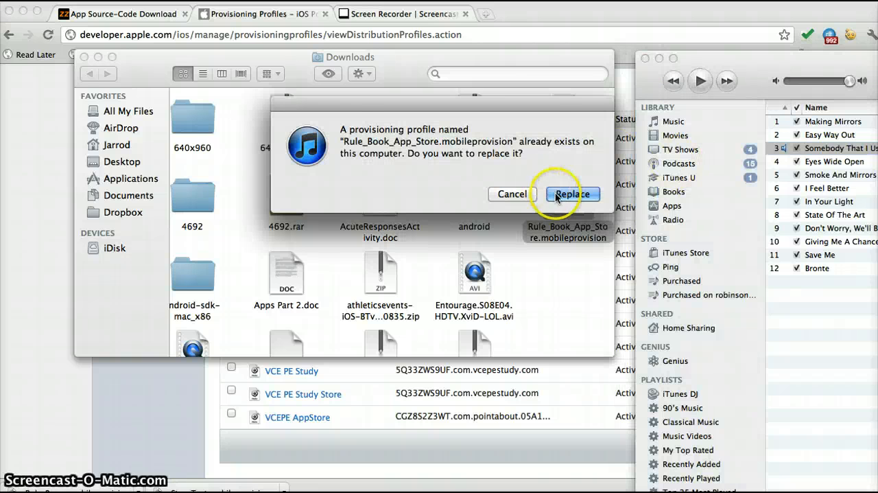
pyautogui.click(572, 193)
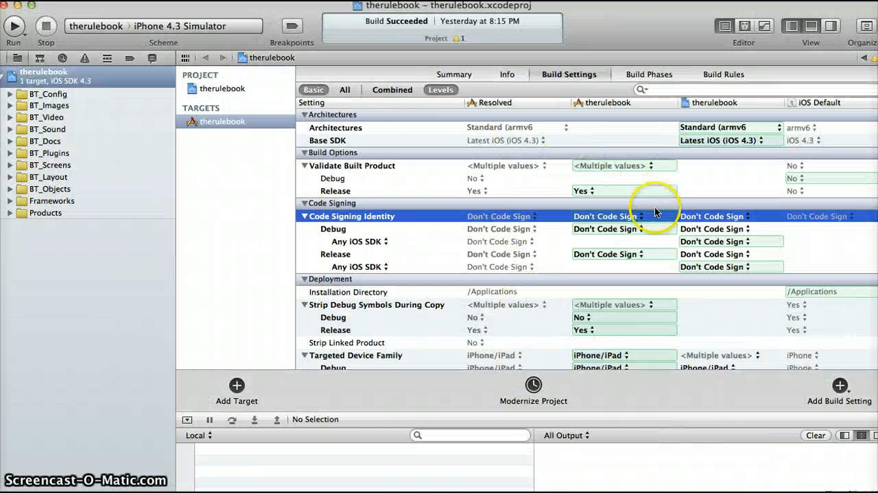
# Set Code Signing Identity, including Debug and Release Any iOS SDK, to iPhone Distribution: Jarrod Robinson.
pyautogui.click(606, 217)
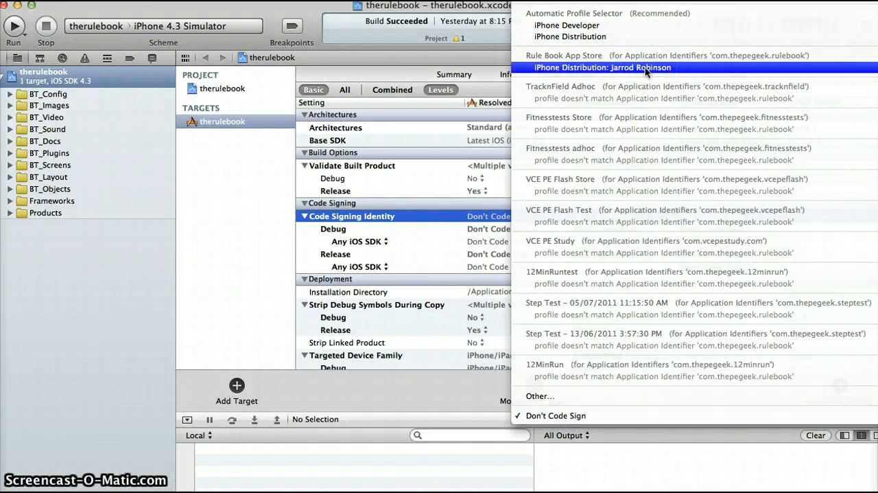
pyautogui.click(604, 68)
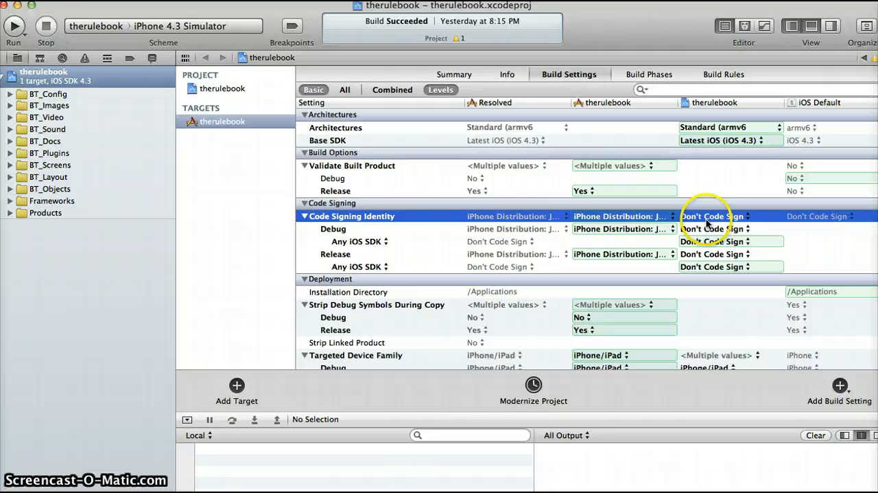
pyautogui.click(714, 215)
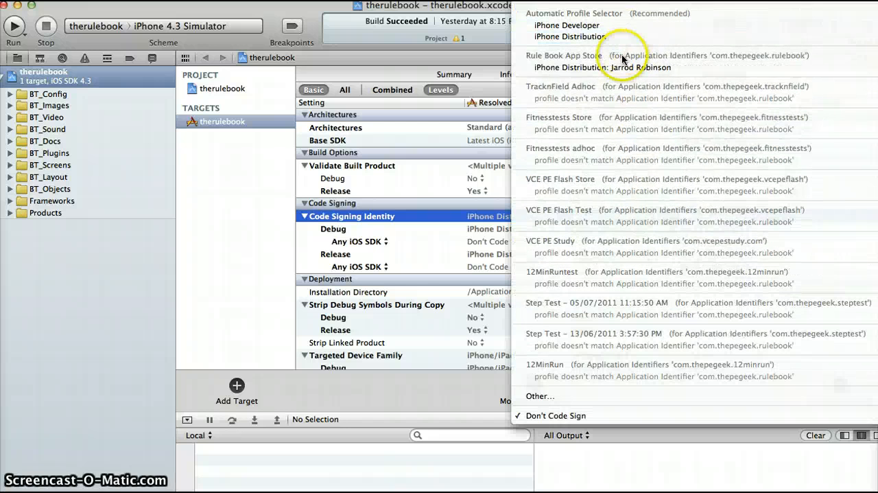
pyautogui.click(604, 68)
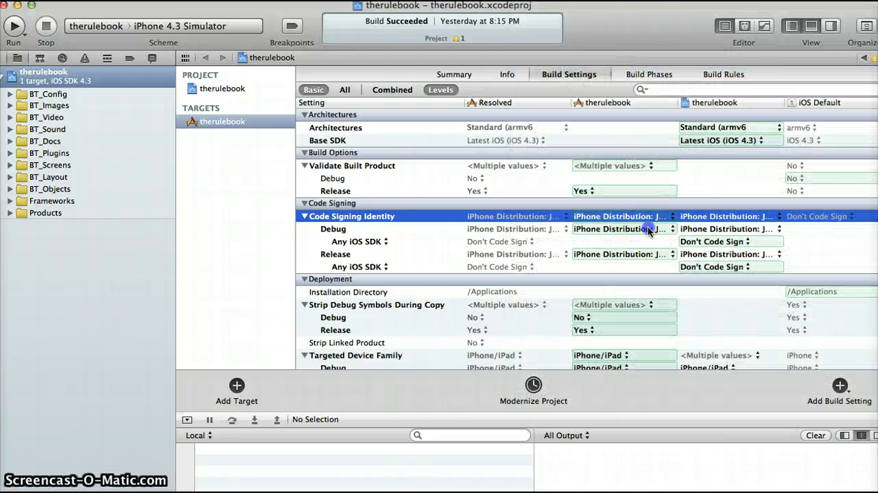
pyautogui.click(332, 228)
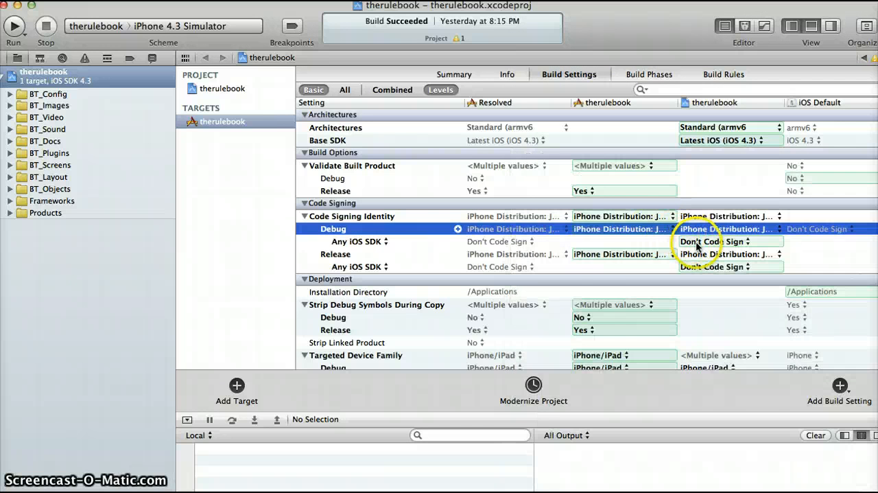
pyautogui.click(360, 242)
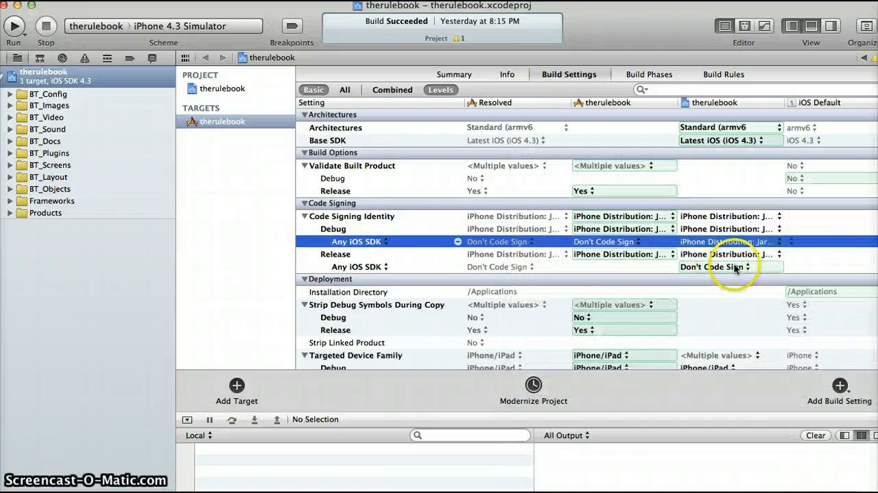
pyautogui.click(357, 254)
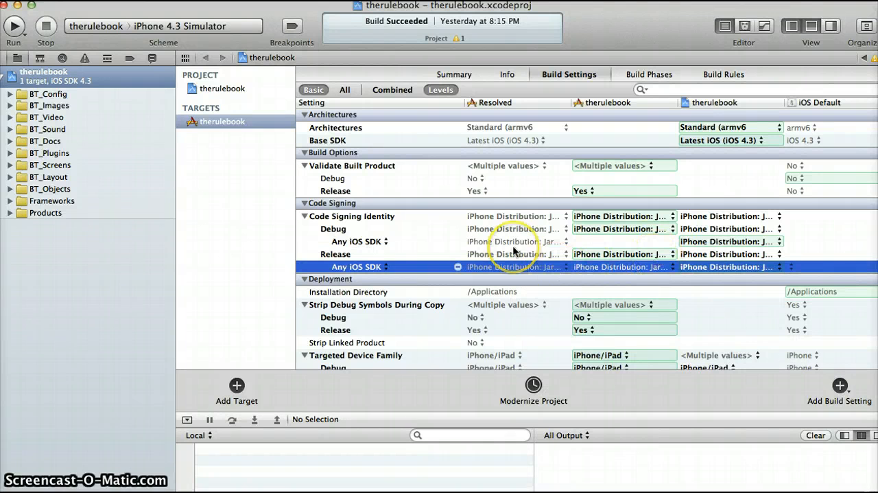
pyautogui.moveTo(549, 250)
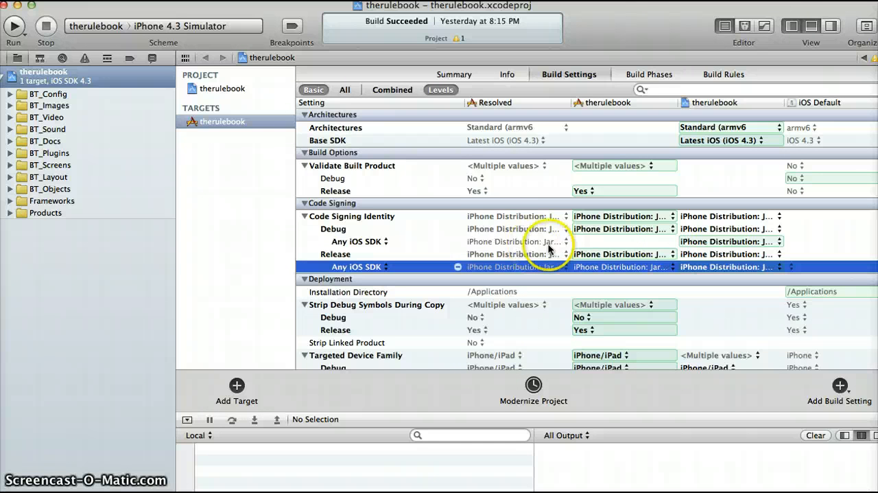
pyautogui.moveTo(481, 186)
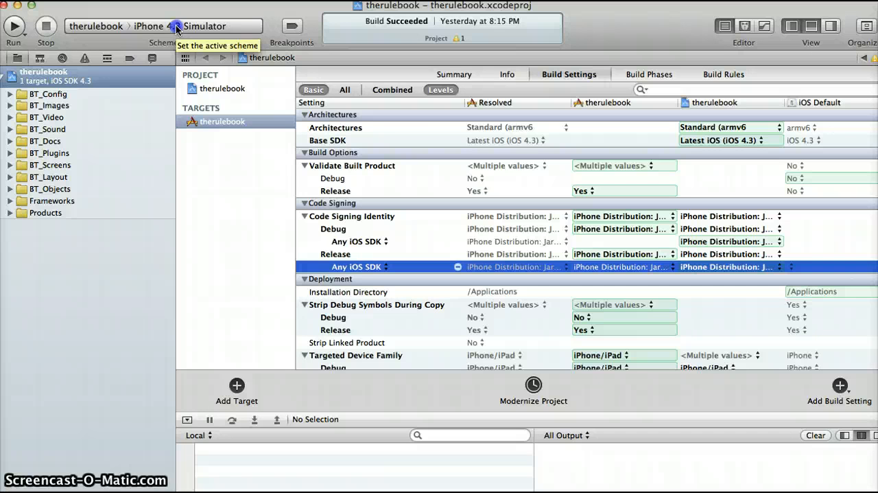
# Target iOS Device, archive therulebook via Product > Archive, allowing codesign keychain access.
pyautogui.click(199, 26)
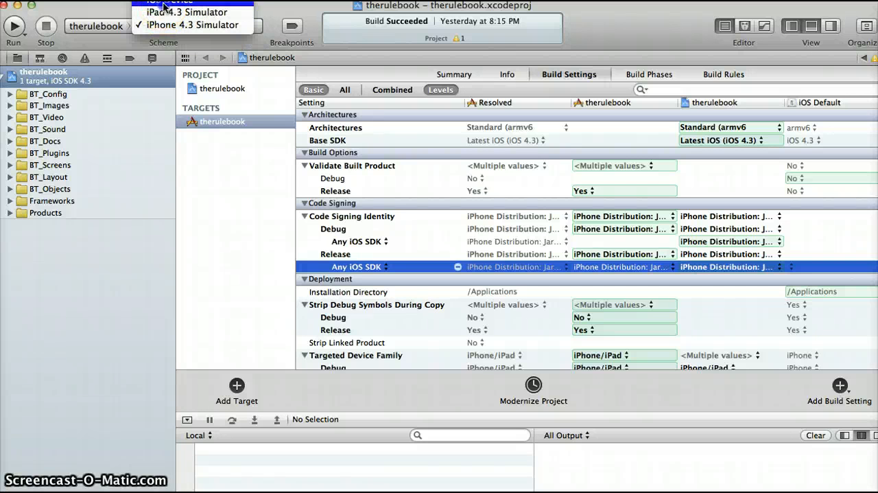
pyautogui.click(177, 3)
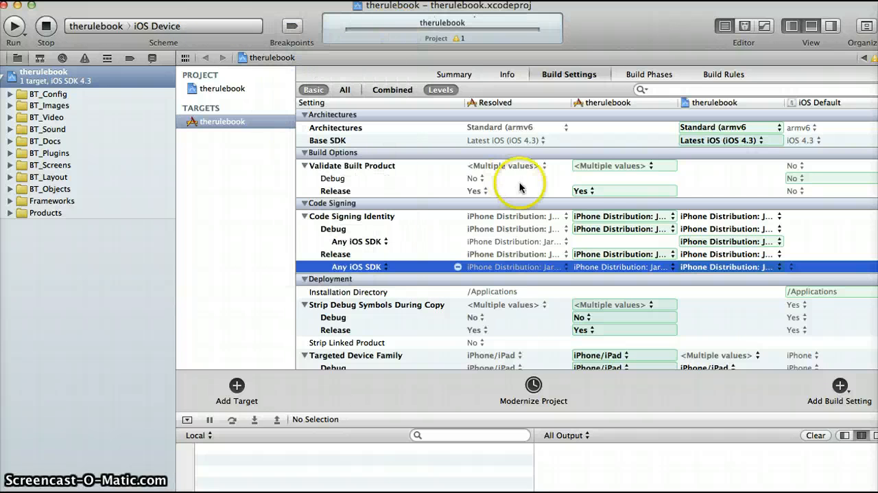
pyautogui.moveTo(645, 222)
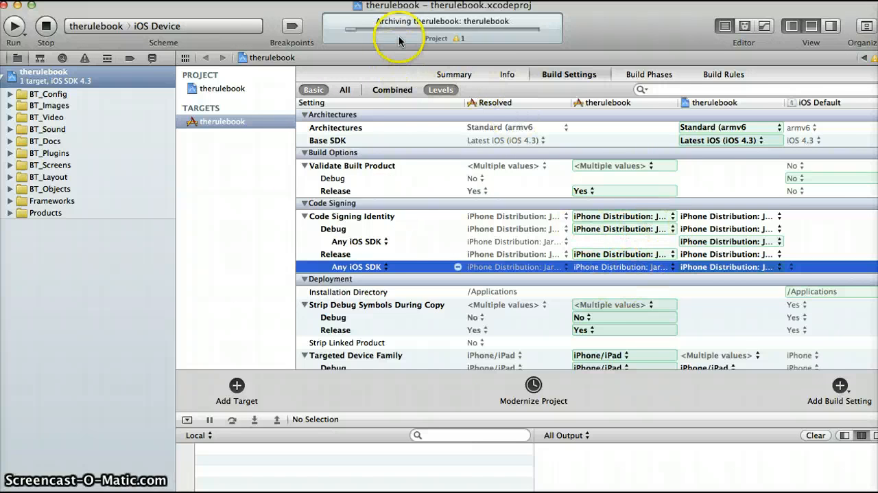
pyautogui.moveTo(584, 41)
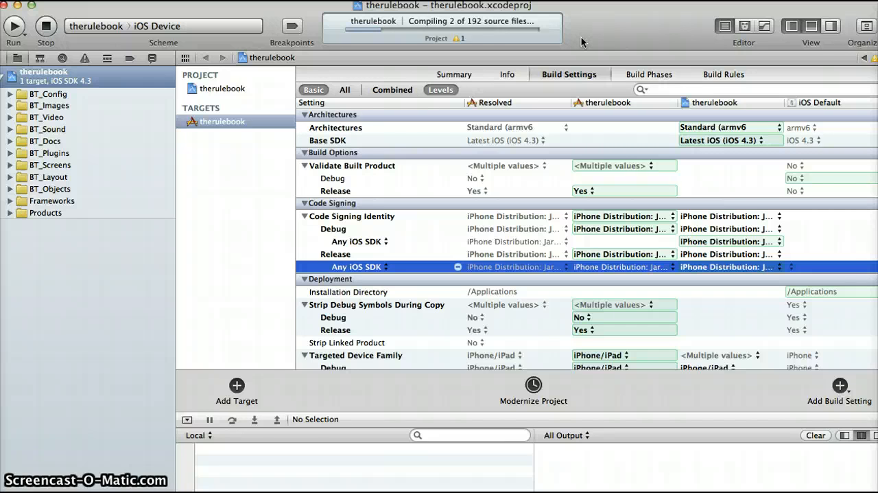
pyautogui.moveTo(219, 261)
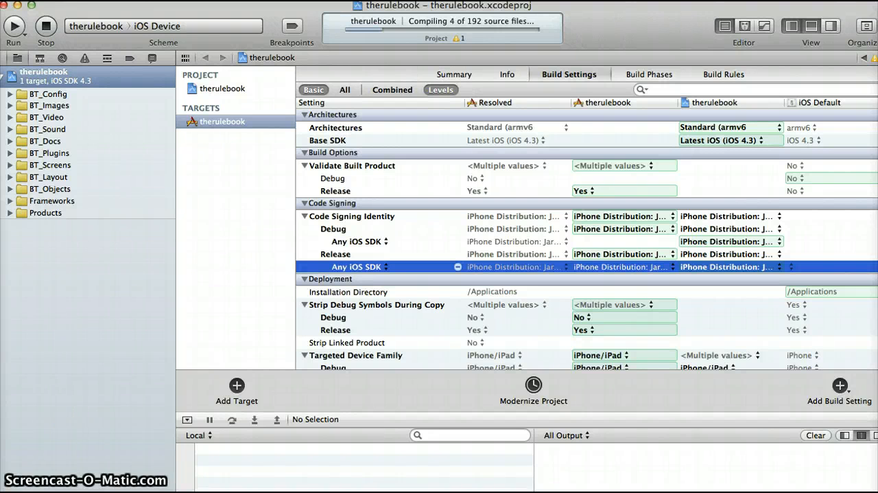
pyautogui.moveTo(428, 22)
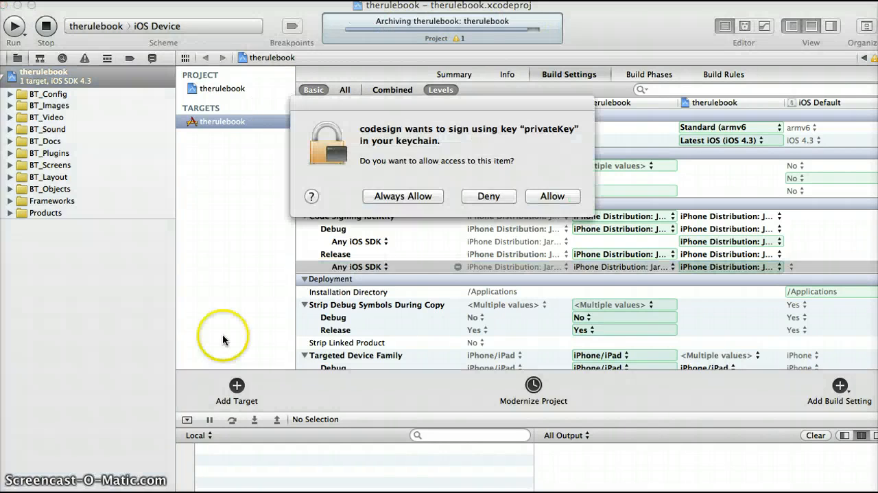
pyautogui.moveTo(414, 214)
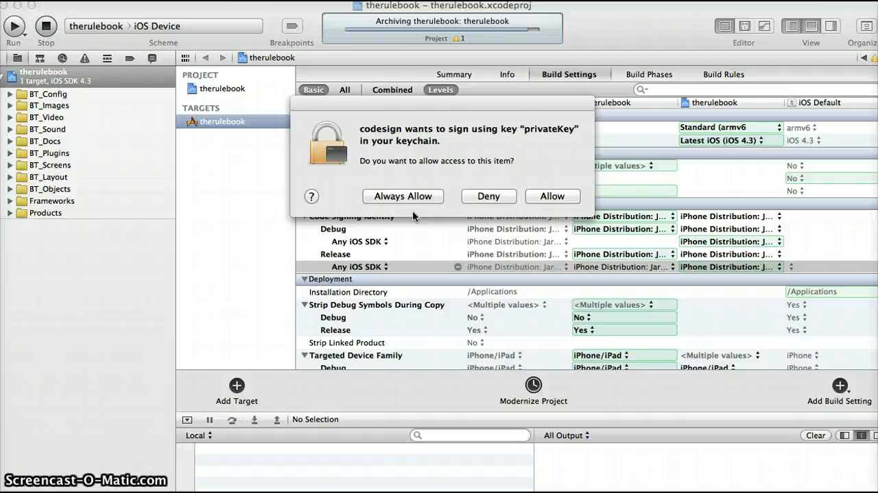
pyautogui.moveTo(522, 123)
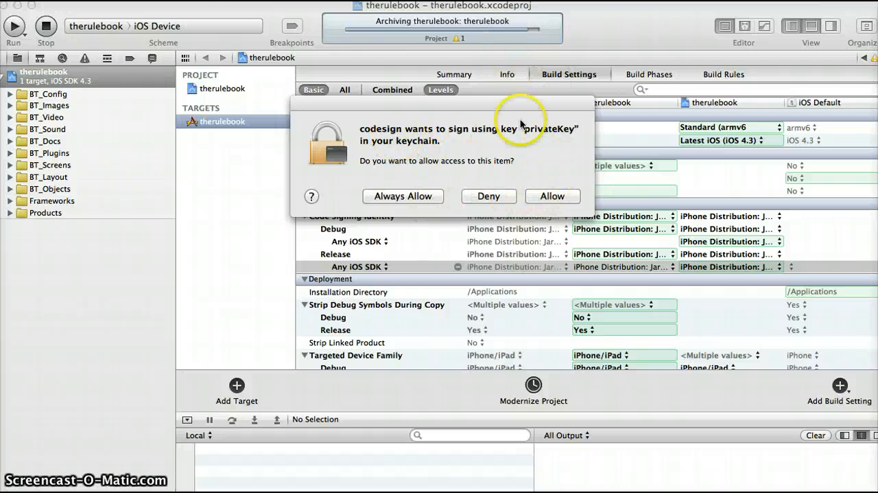
pyautogui.moveTo(552, 196)
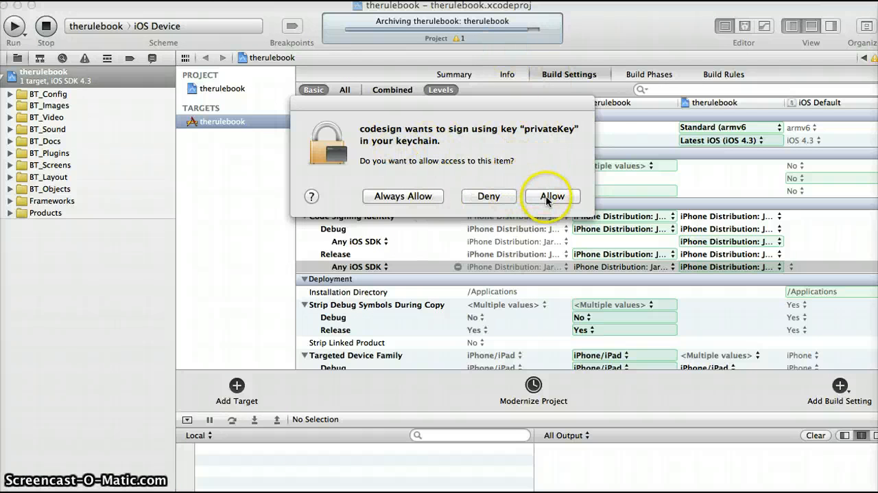
pyautogui.click(552, 195)
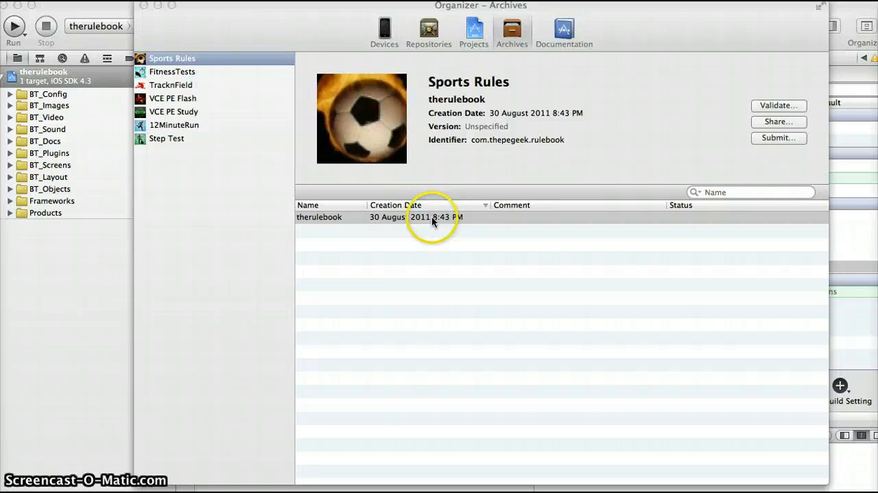
pyautogui.moveTo(386, 261)
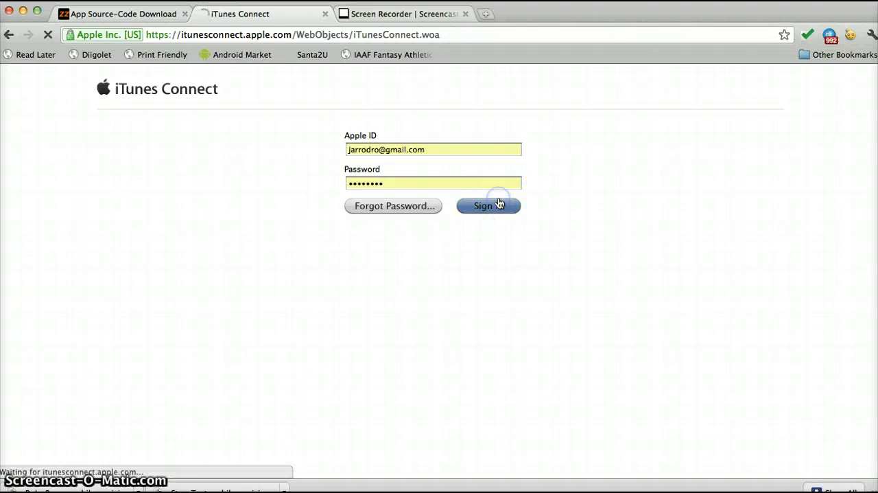
# Sign in to iTunes Connect and open Manage Your Applications listing existing apps.
pyautogui.click(488, 206)
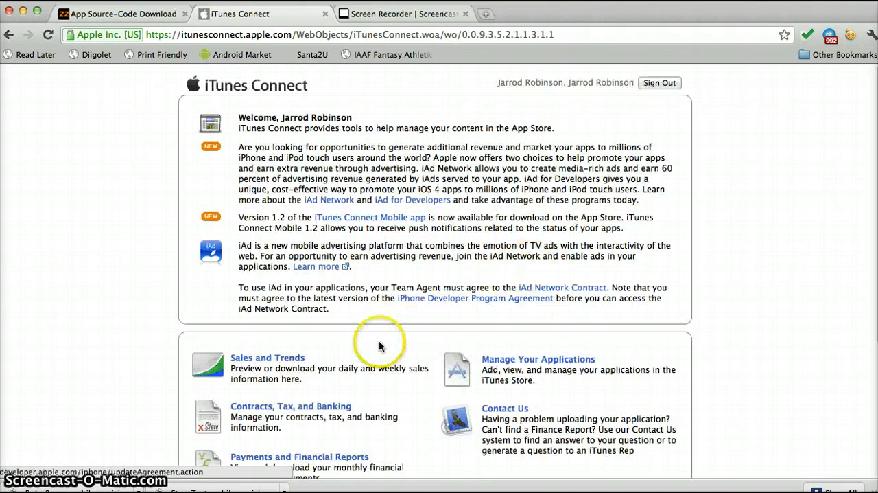
pyautogui.click(538, 359)
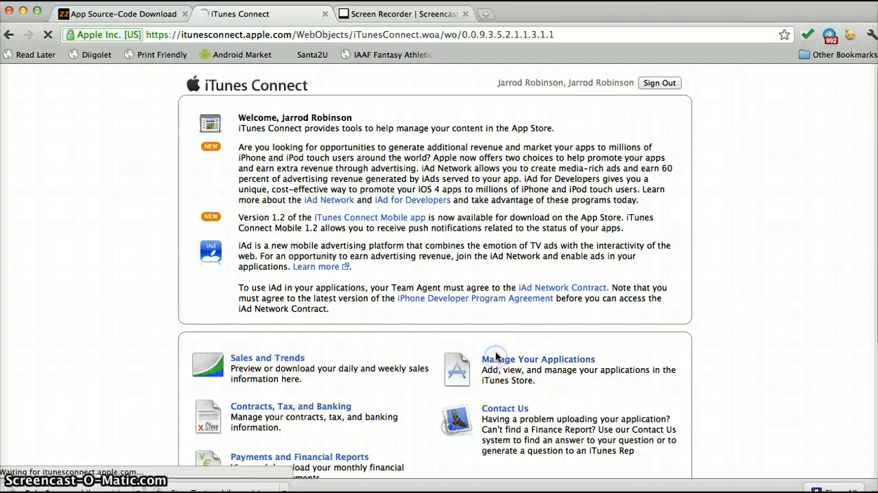
pyautogui.click(538, 360)
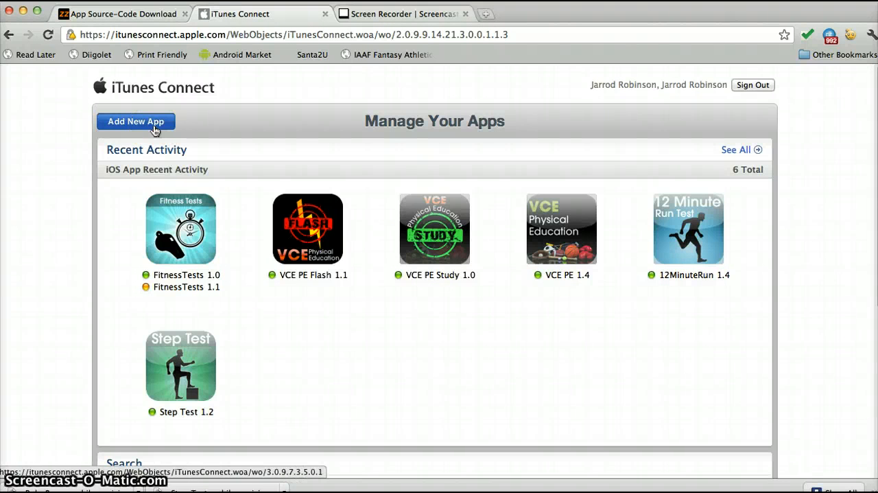
pyautogui.moveTo(299, 313)
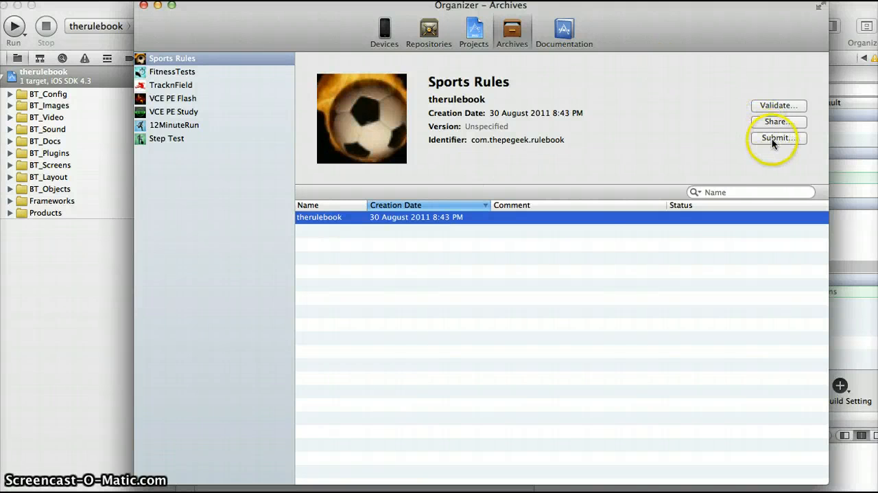
pyautogui.click(779, 137)
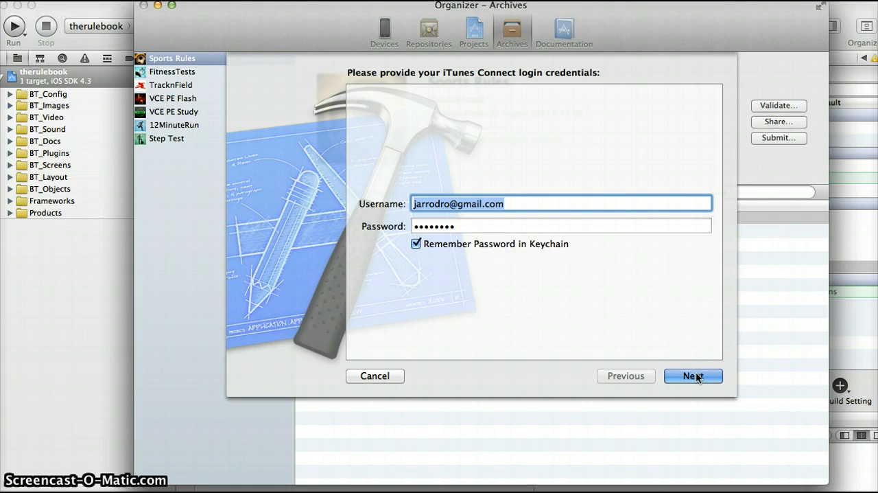
pyautogui.click(692, 376)
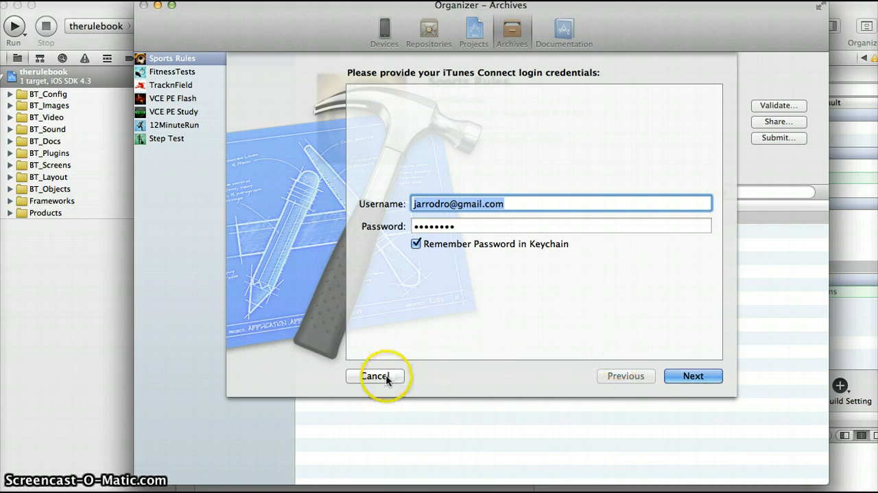
pyautogui.click(376, 376)
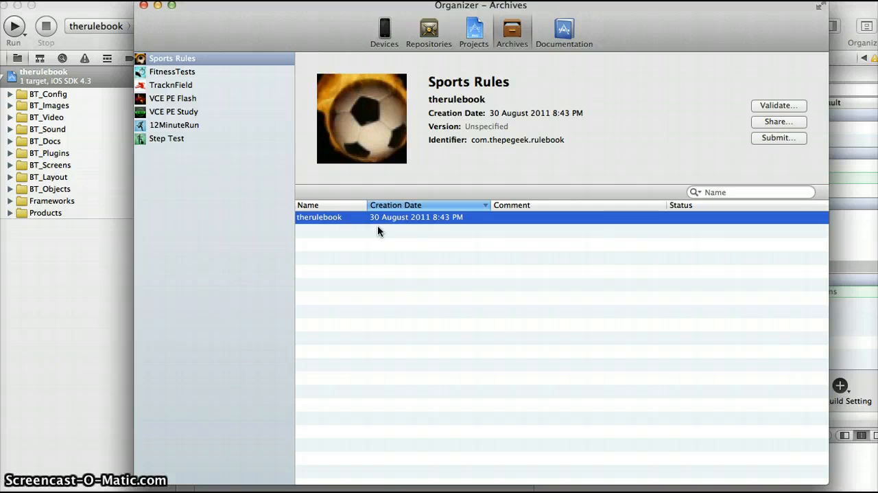
pyautogui.moveTo(323, 175)
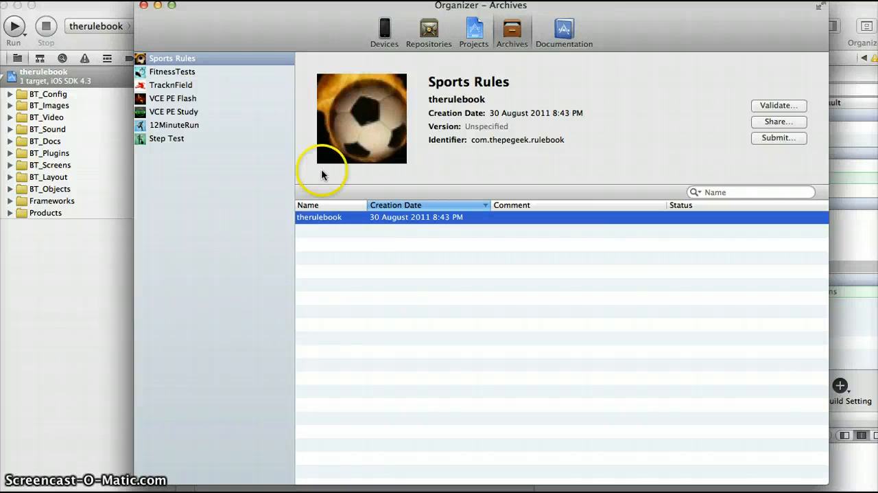
pyautogui.moveTo(204, 199)
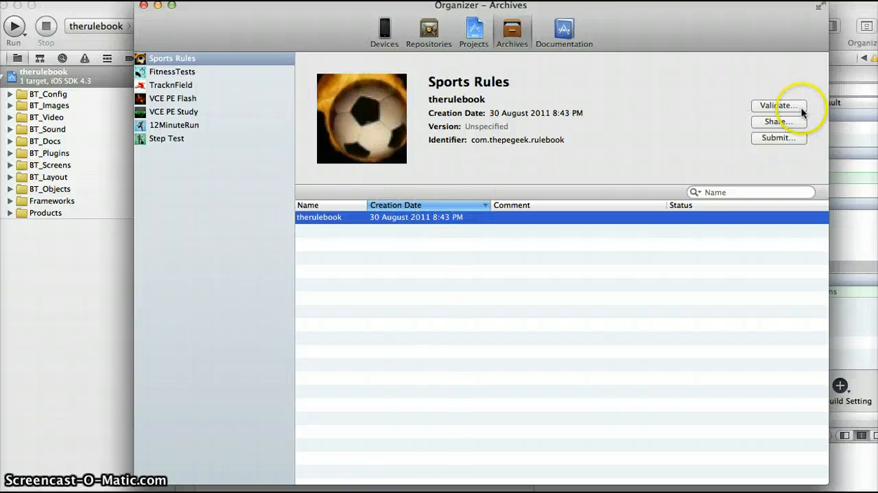
# Share the Sports Rules archive as an iOS App Store Package (.ipa) with iPhone Distribution, allowing keychain access.
pyautogui.click(780, 120)
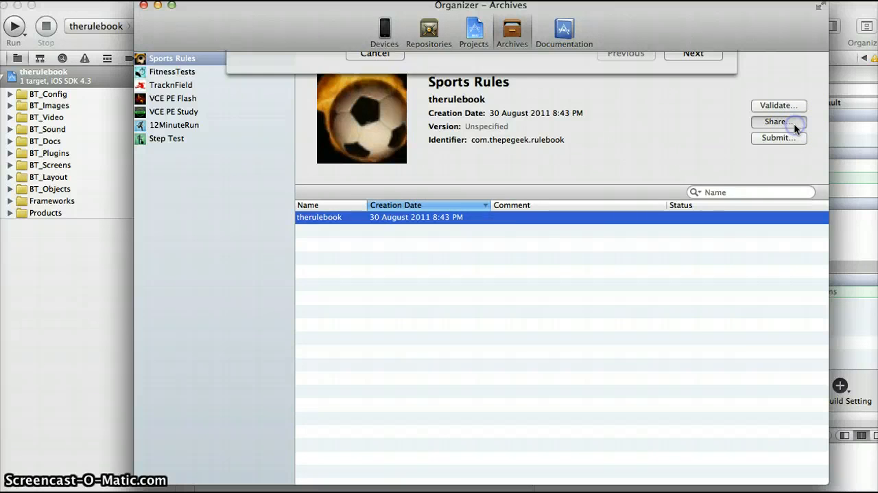
pyautogui.click(780, 121)
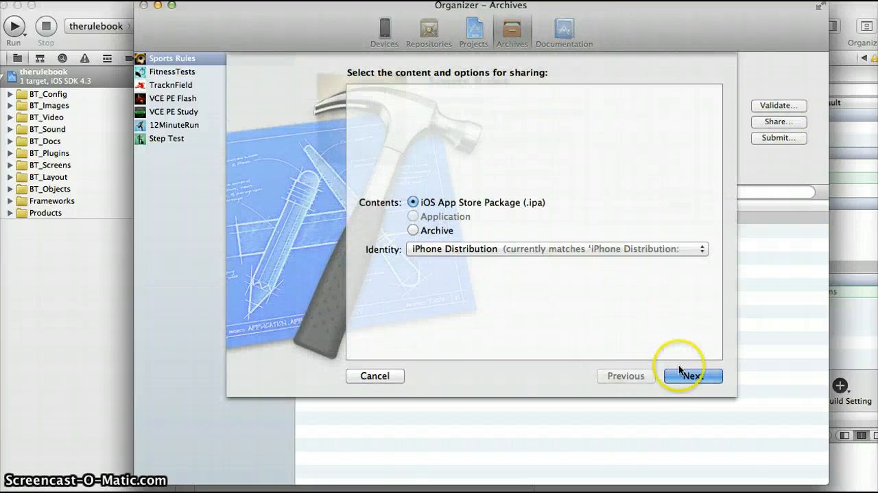
pyautogui.click(694, 376)
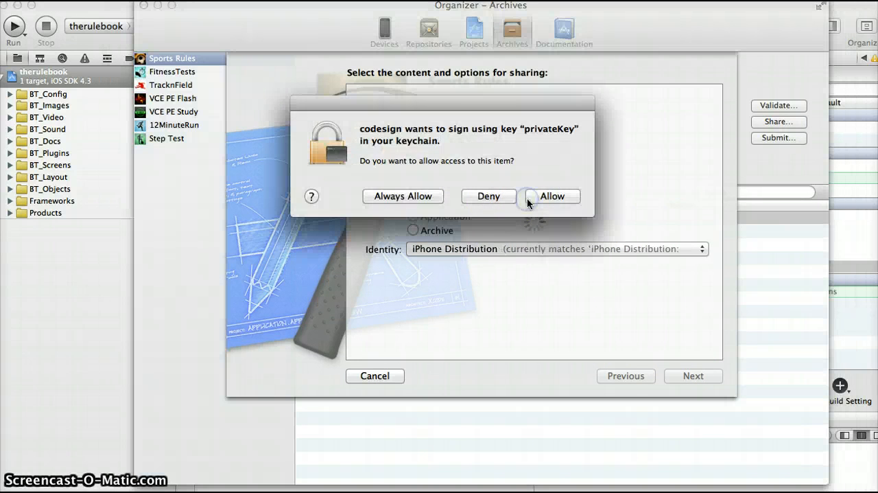
pyautogui.click(552, 195)
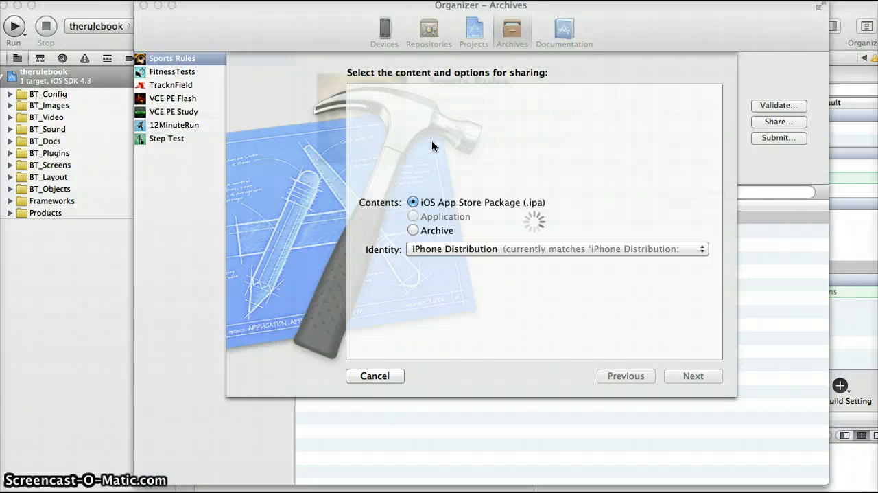
pyautogui.click(693, 376)
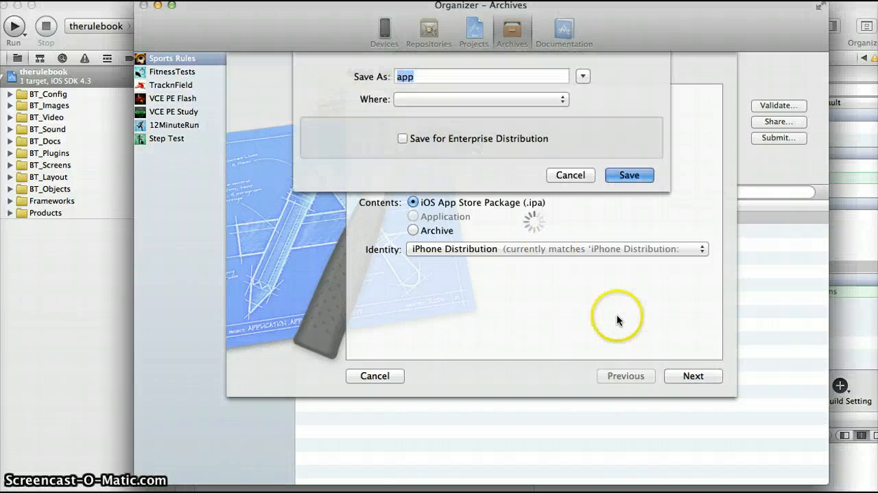